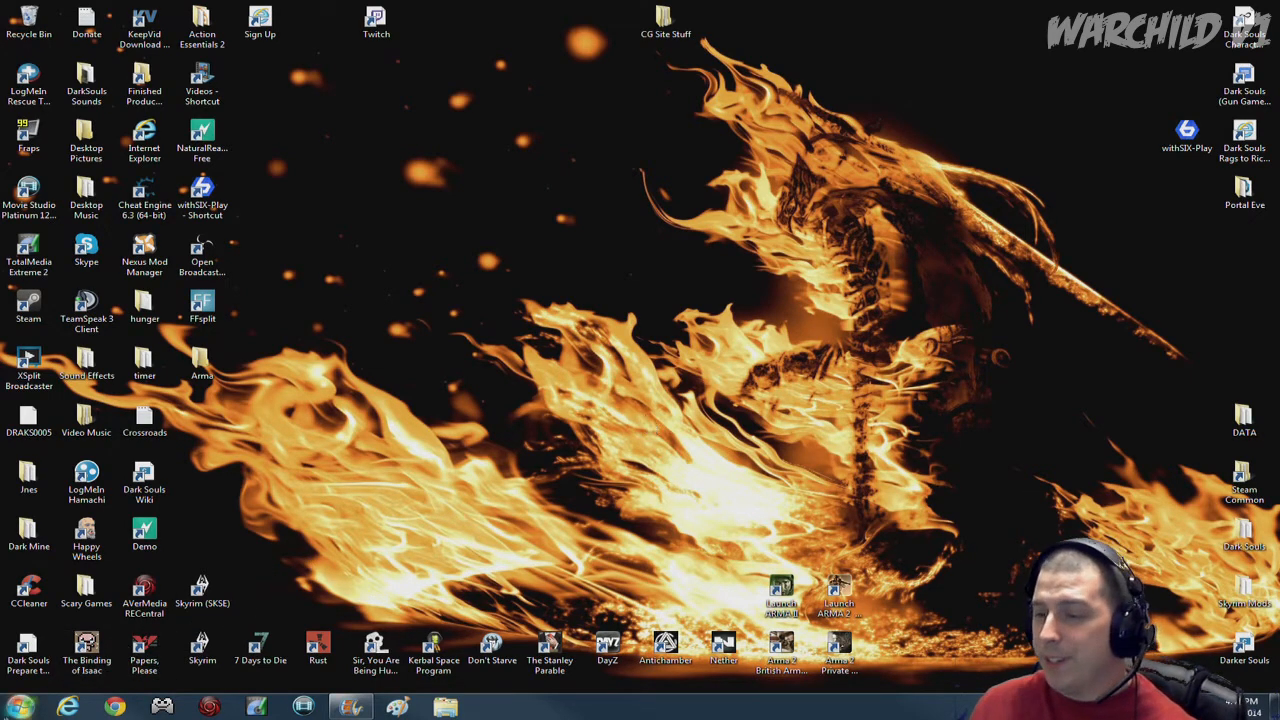
Step: Bring up the Start menu and the context options for the Computer entry
click(10, 702)
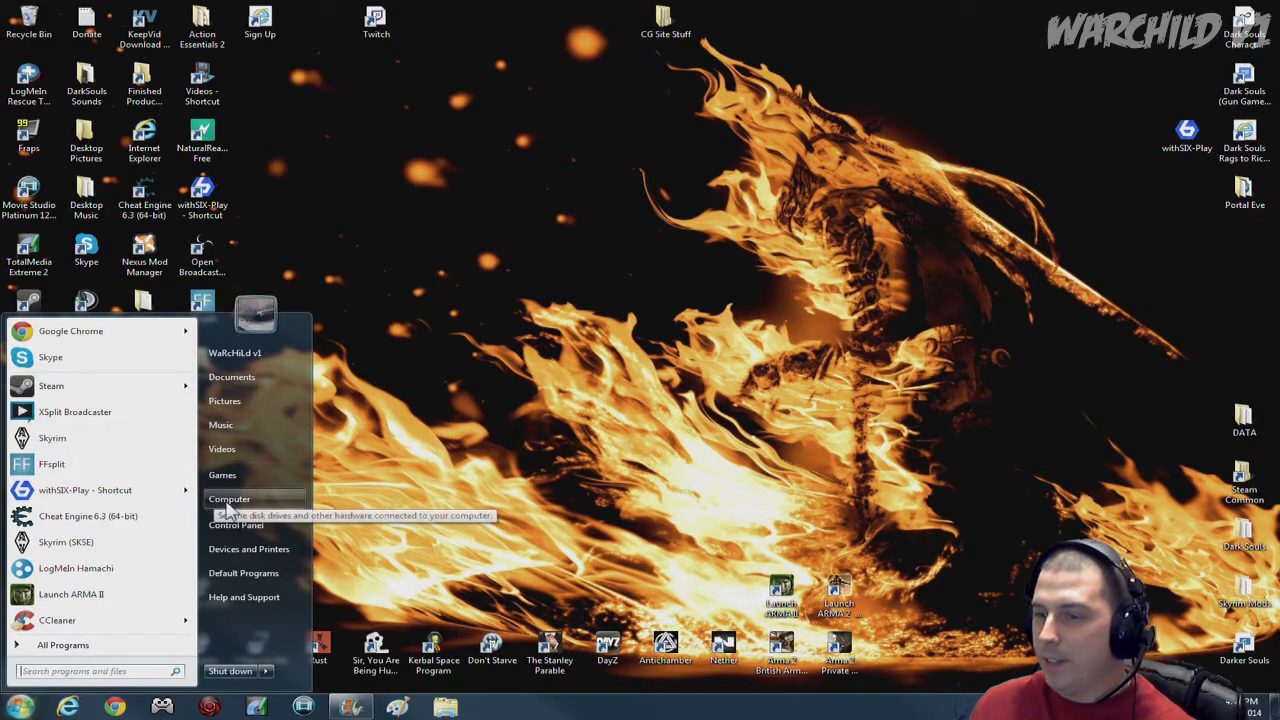
right_click(228, 500)
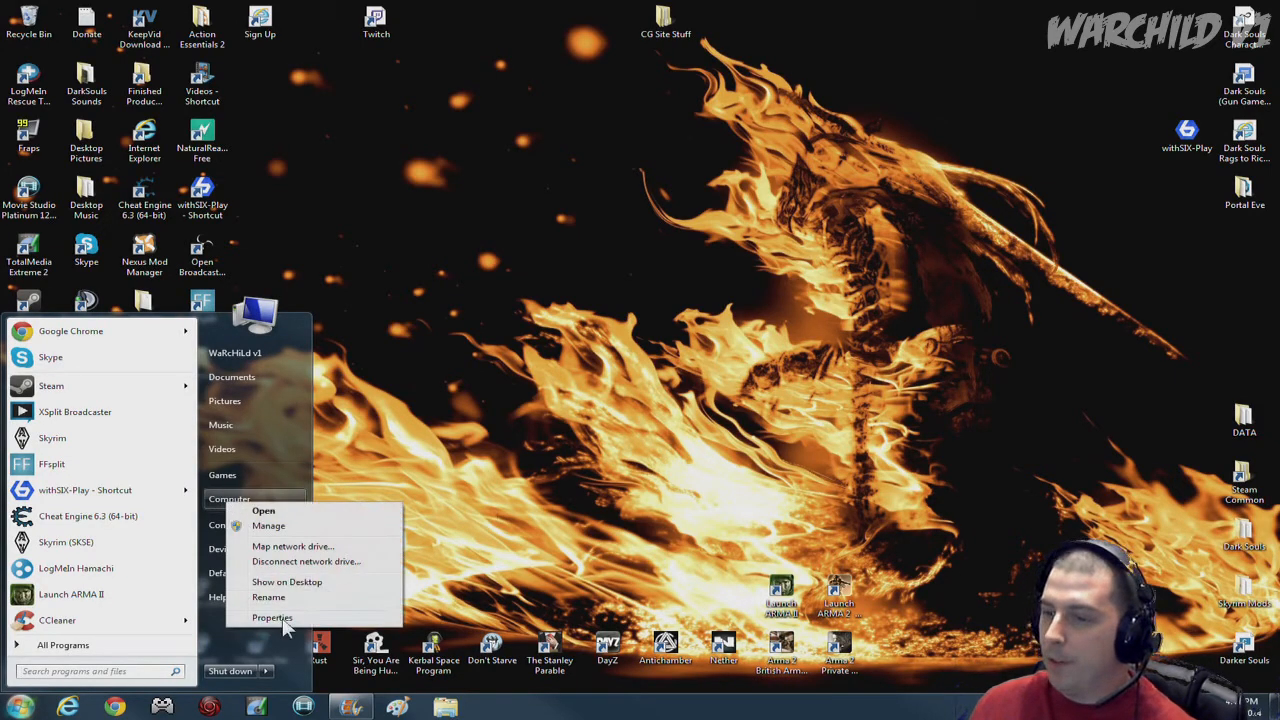
Step: Show the PC's System properties (processor, 8 GB RAM, 64-bit) and launch Device Manager
click(272, 618)
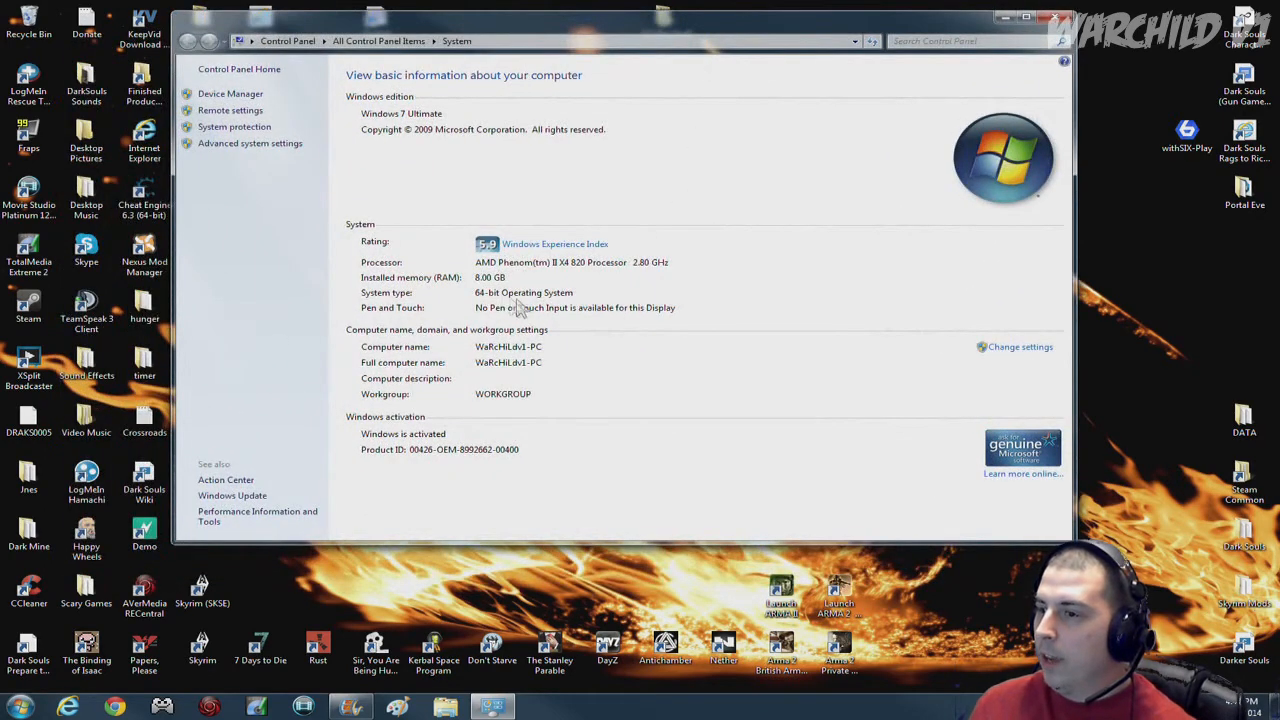
mouse_move(572, 292)
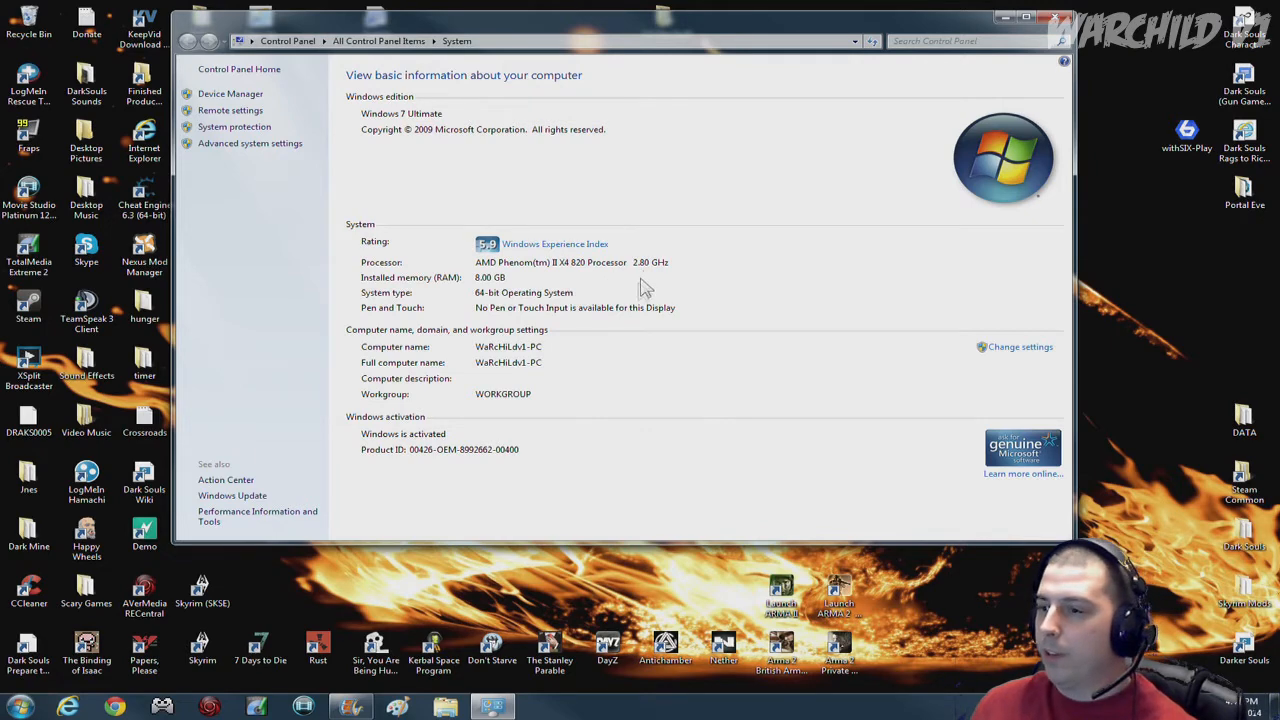
mouse_move(648, 344)
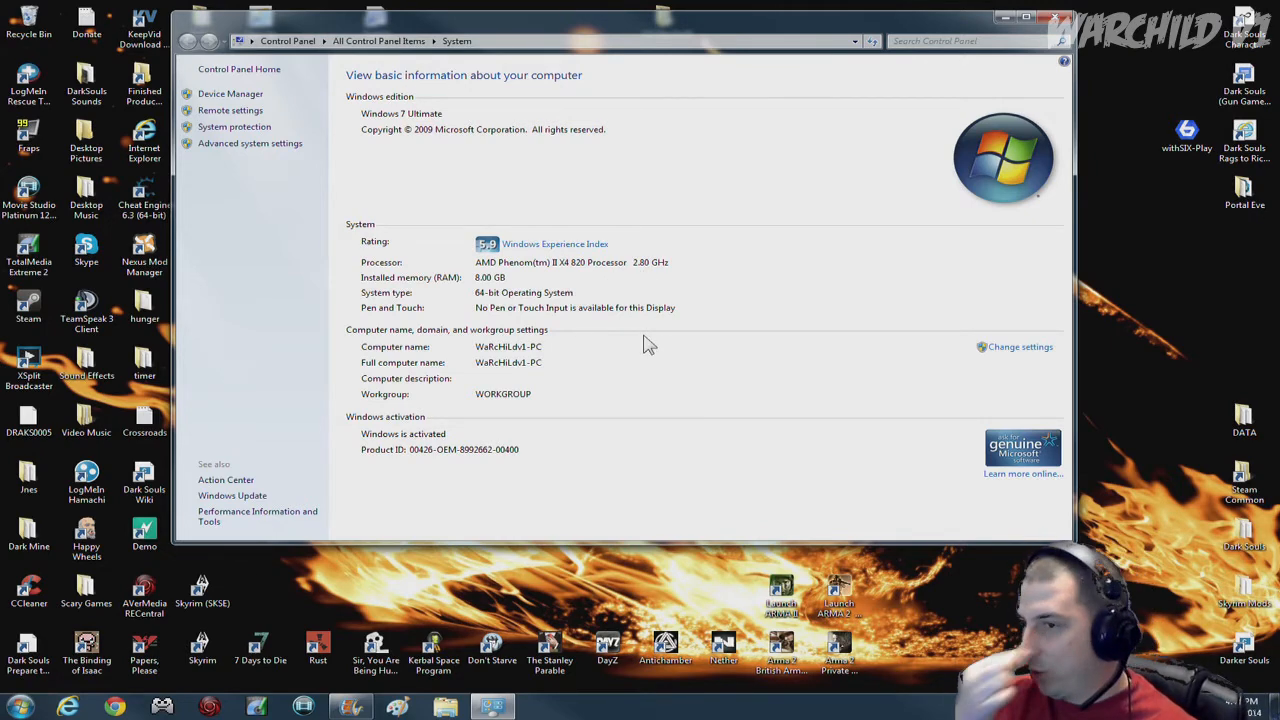
mouse_move(592, 316)
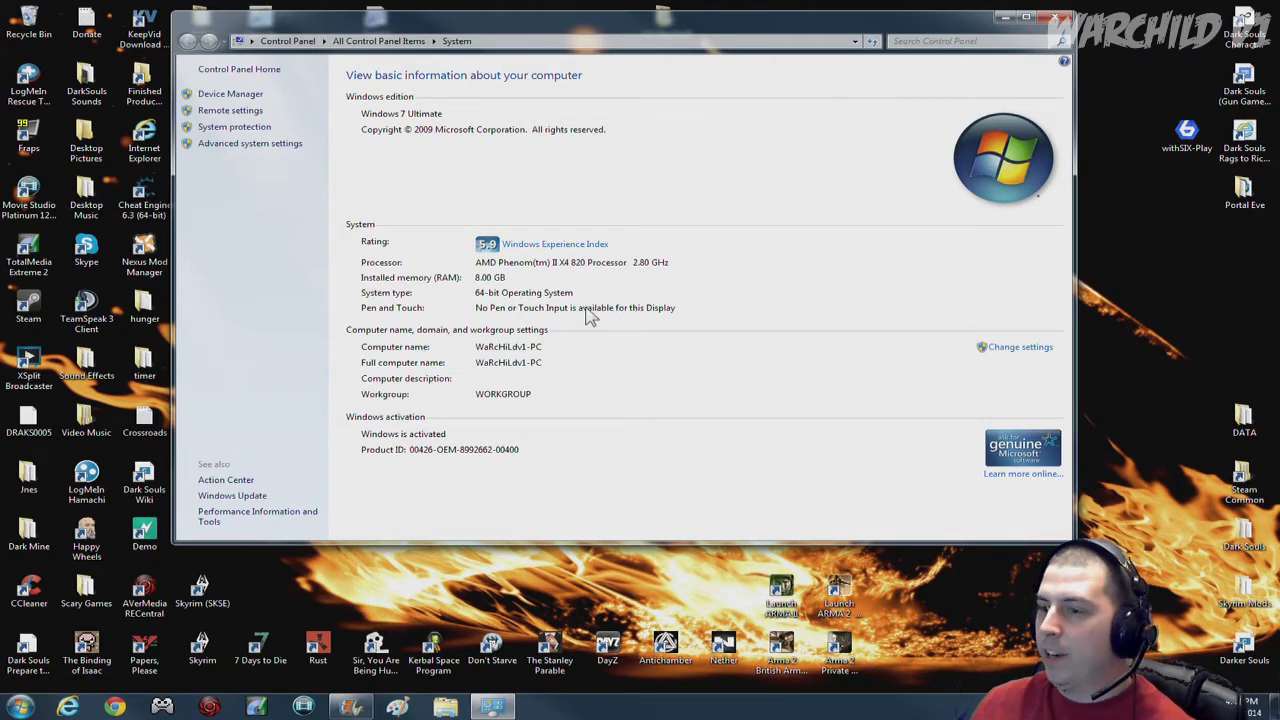
mouse_move(576, 316)
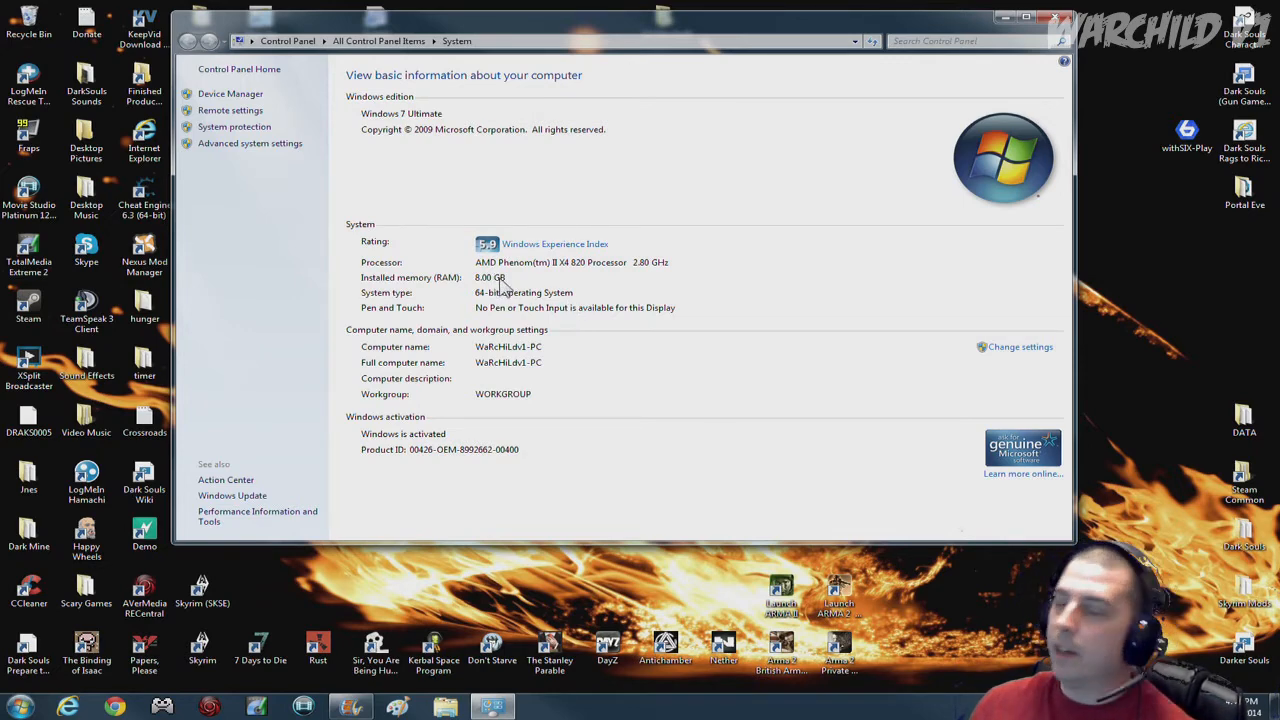
mouse_move(484, 312)
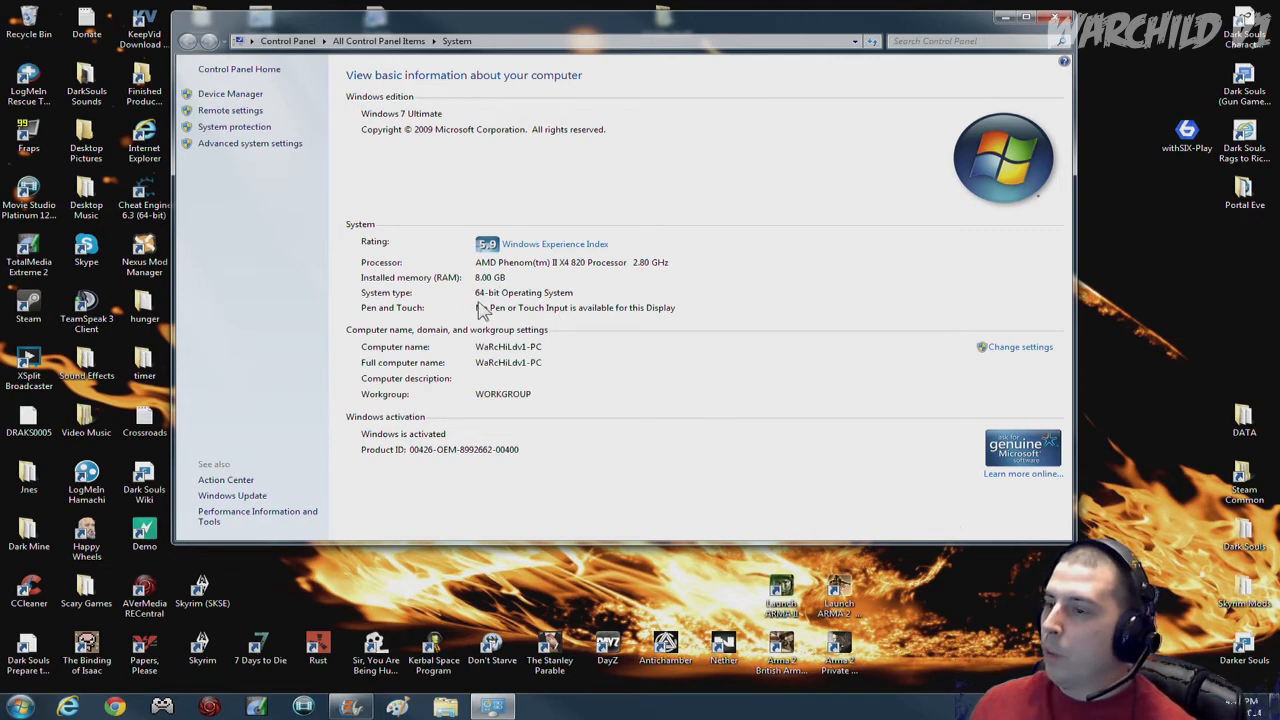
mouse_move(532, 278)
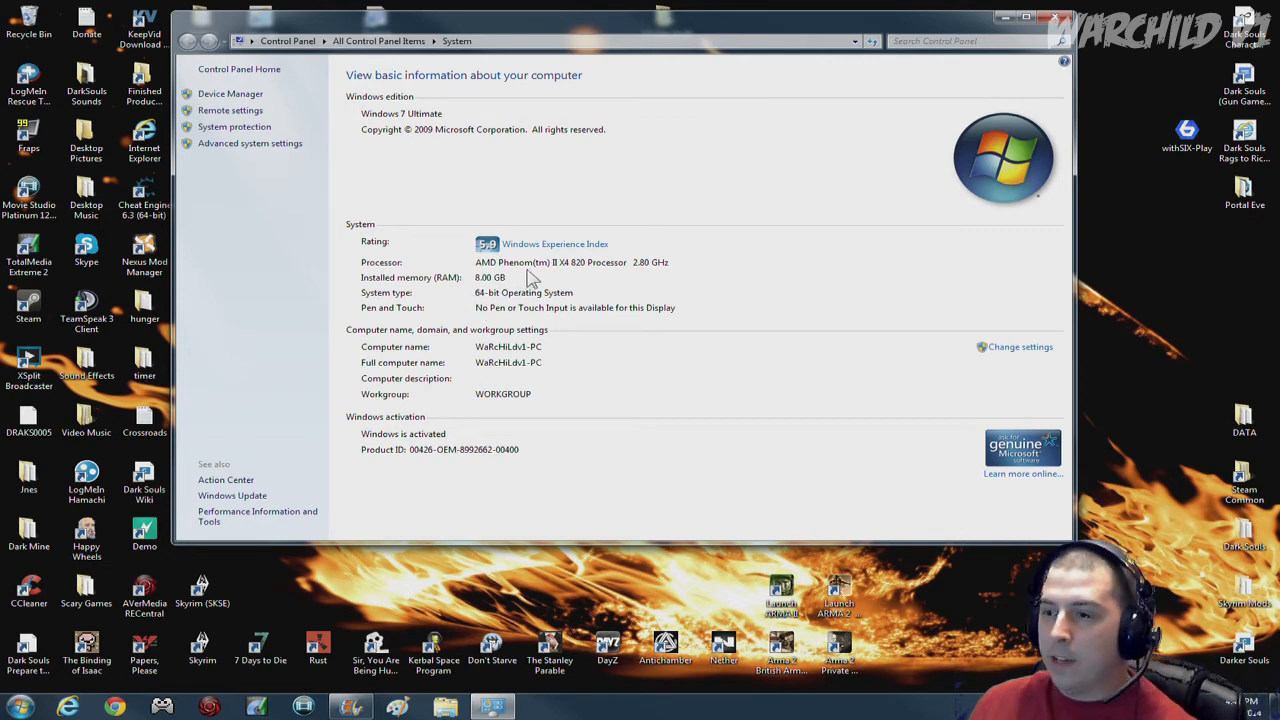
mouse_move(612, 344)
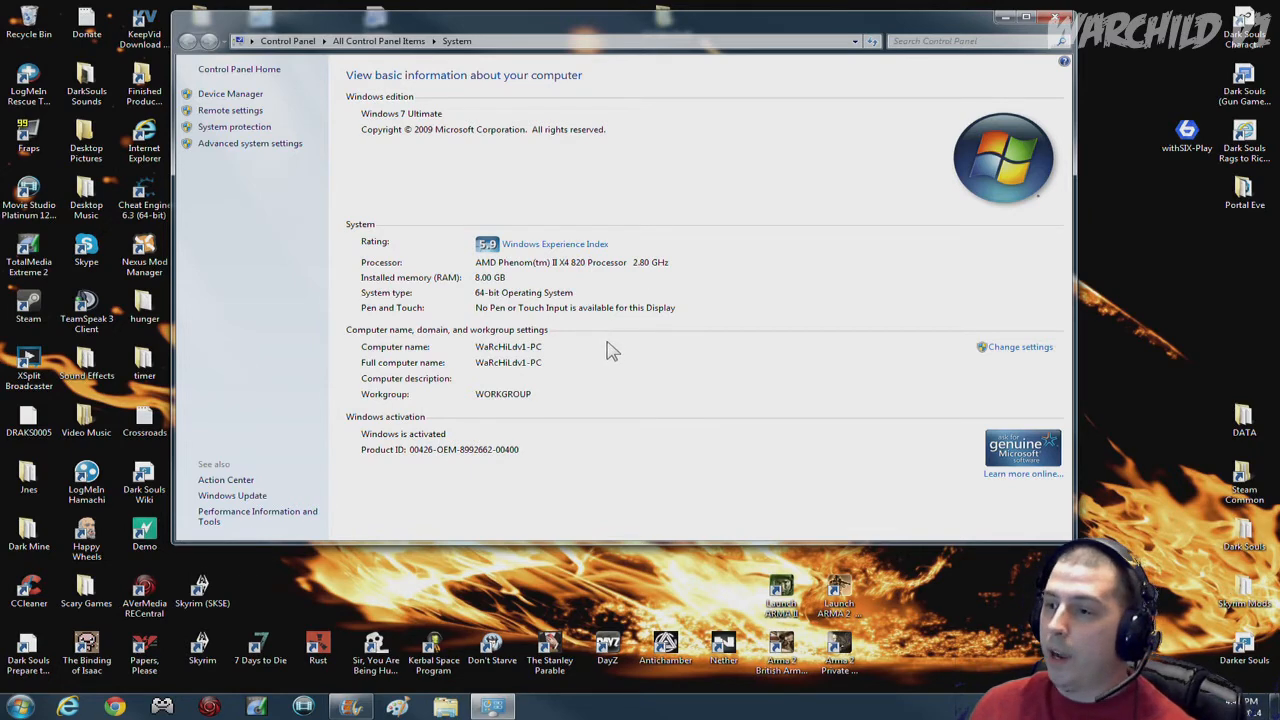
mouse_move(498, 348)
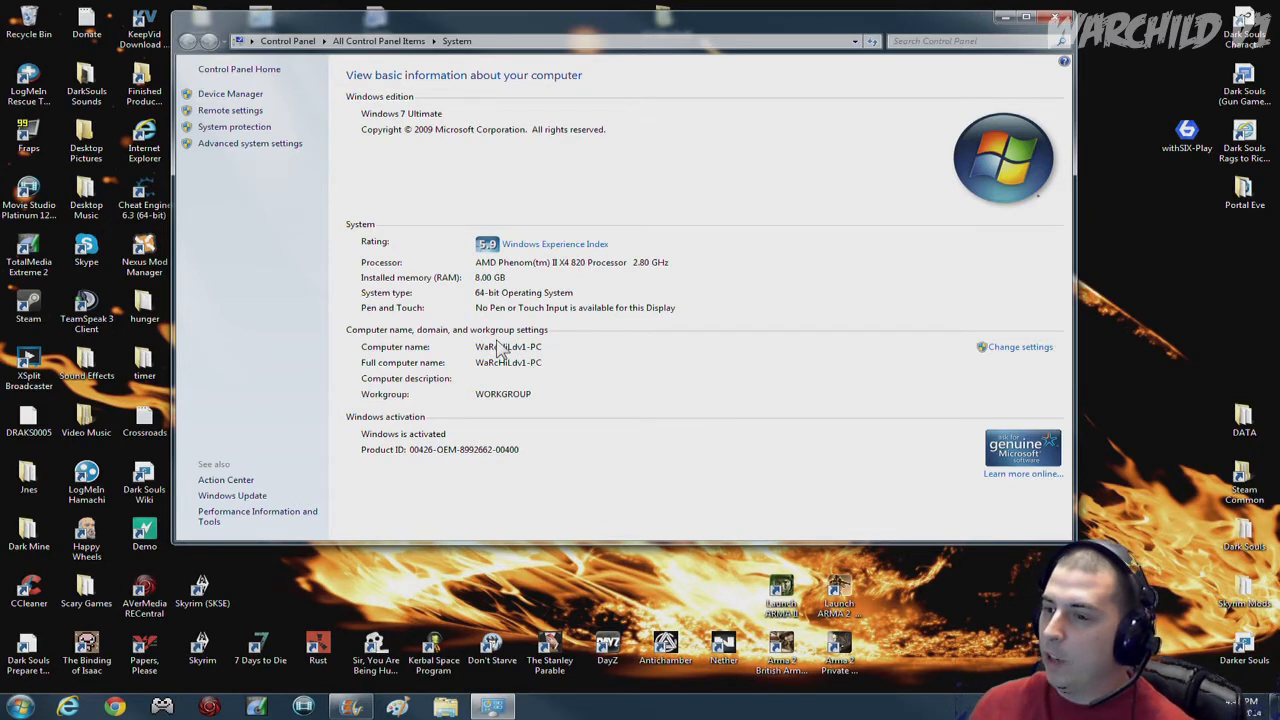
mouse_move(688, 472)
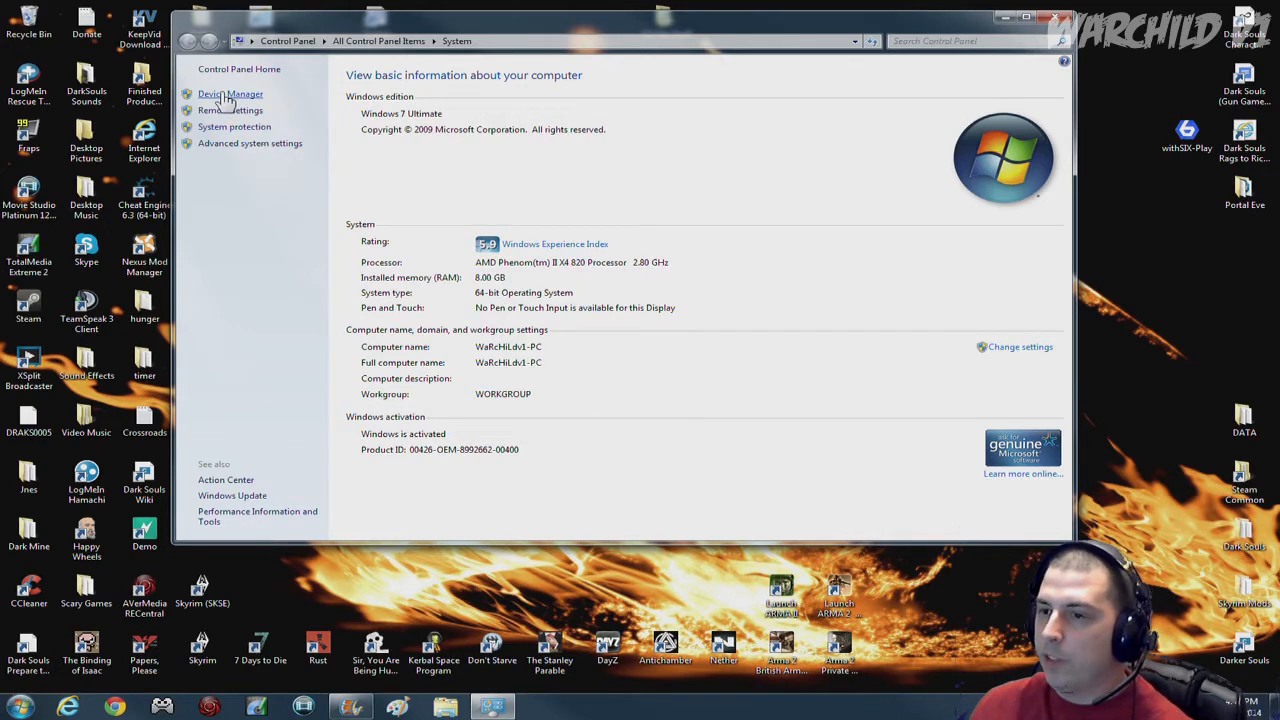
click(228, 94)
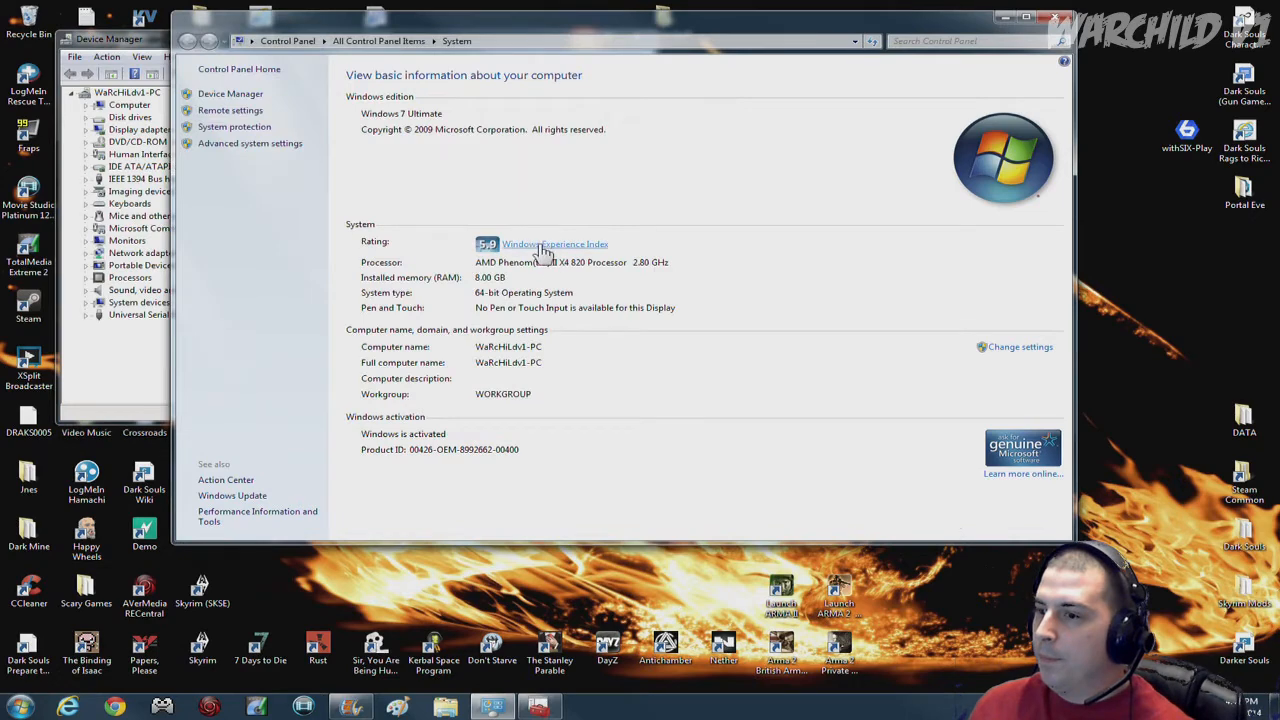
Step: View the Windows Experience Index subscores with base score 5.9
click(552, 244)
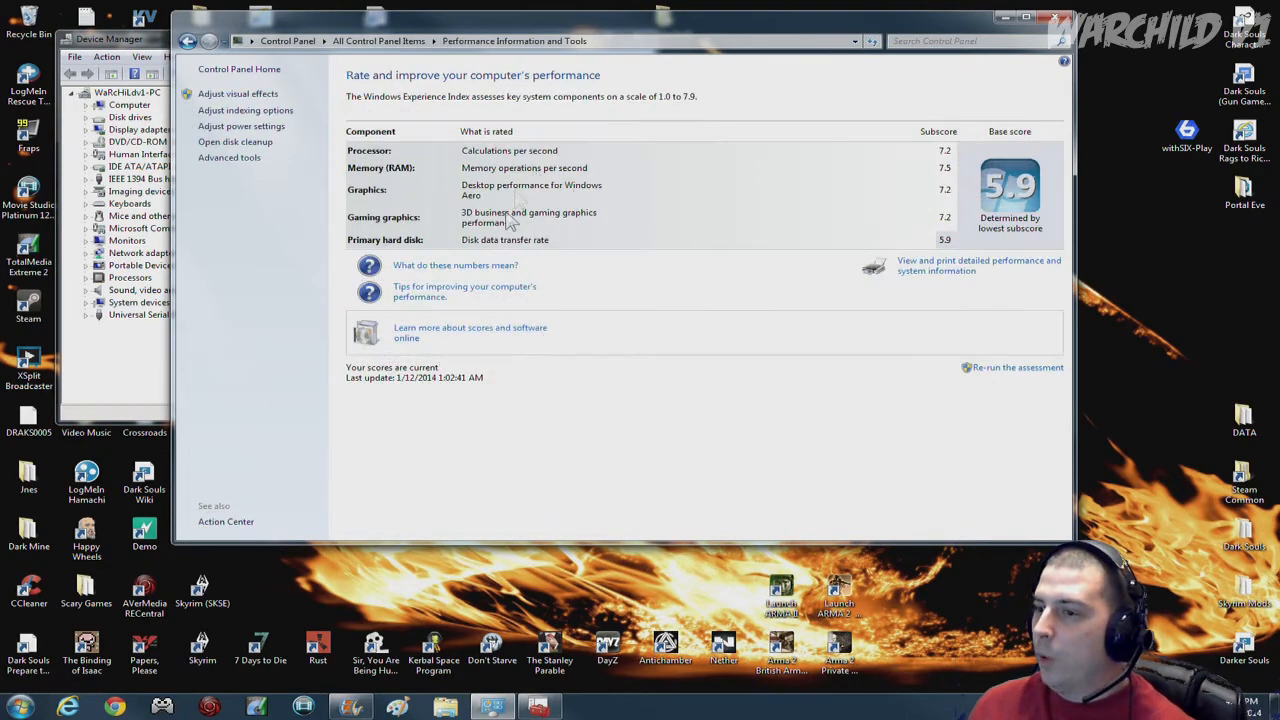
mouse_move(388, 248)
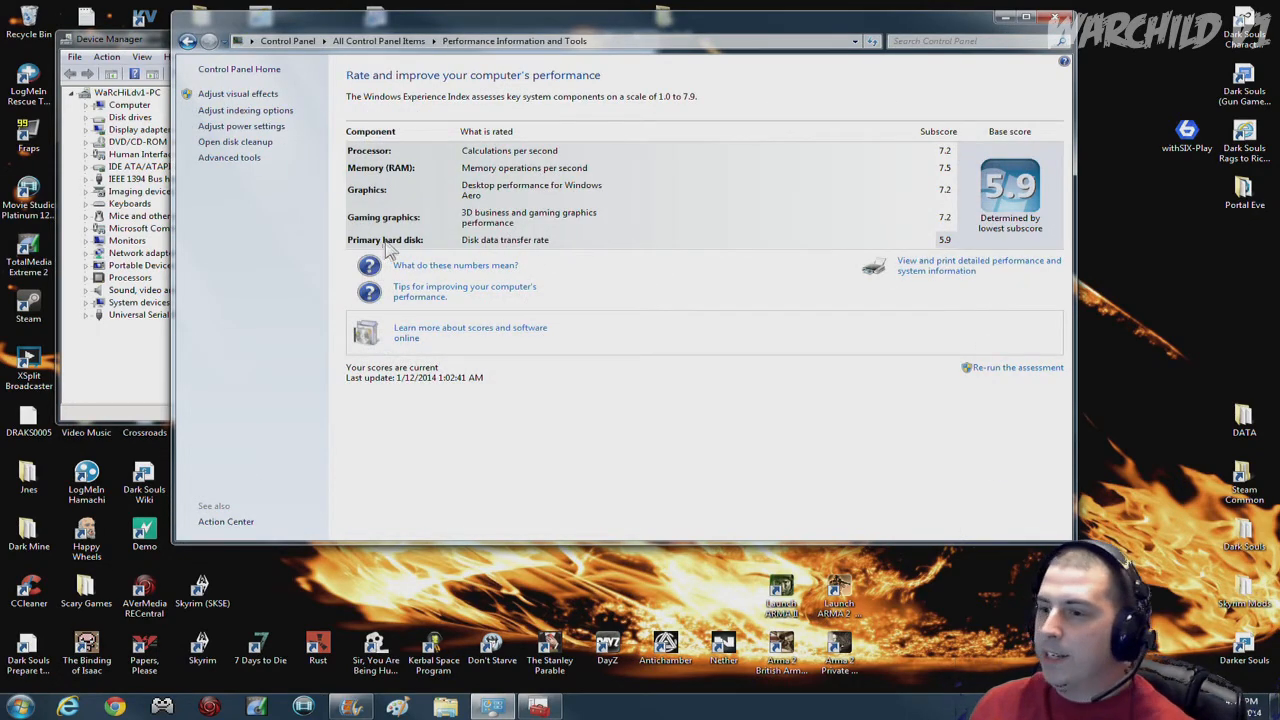
mouse_move(1018, 200)
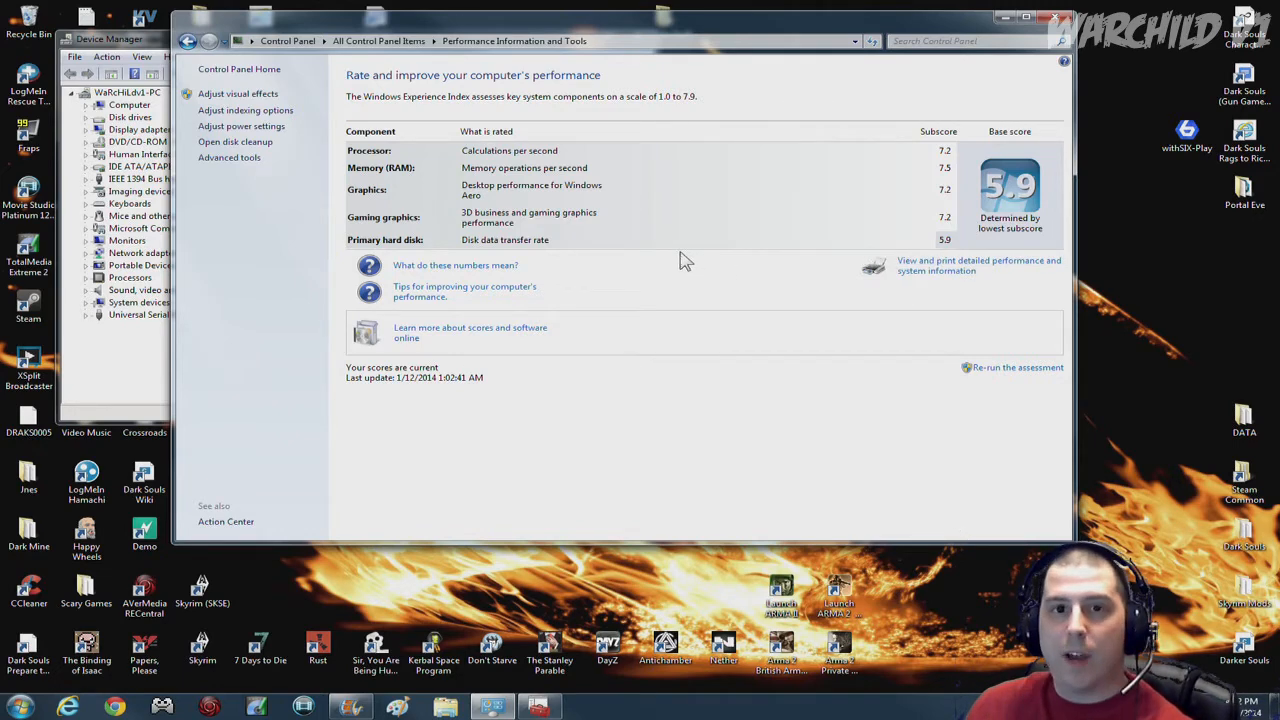
mouse_move(916, 244)
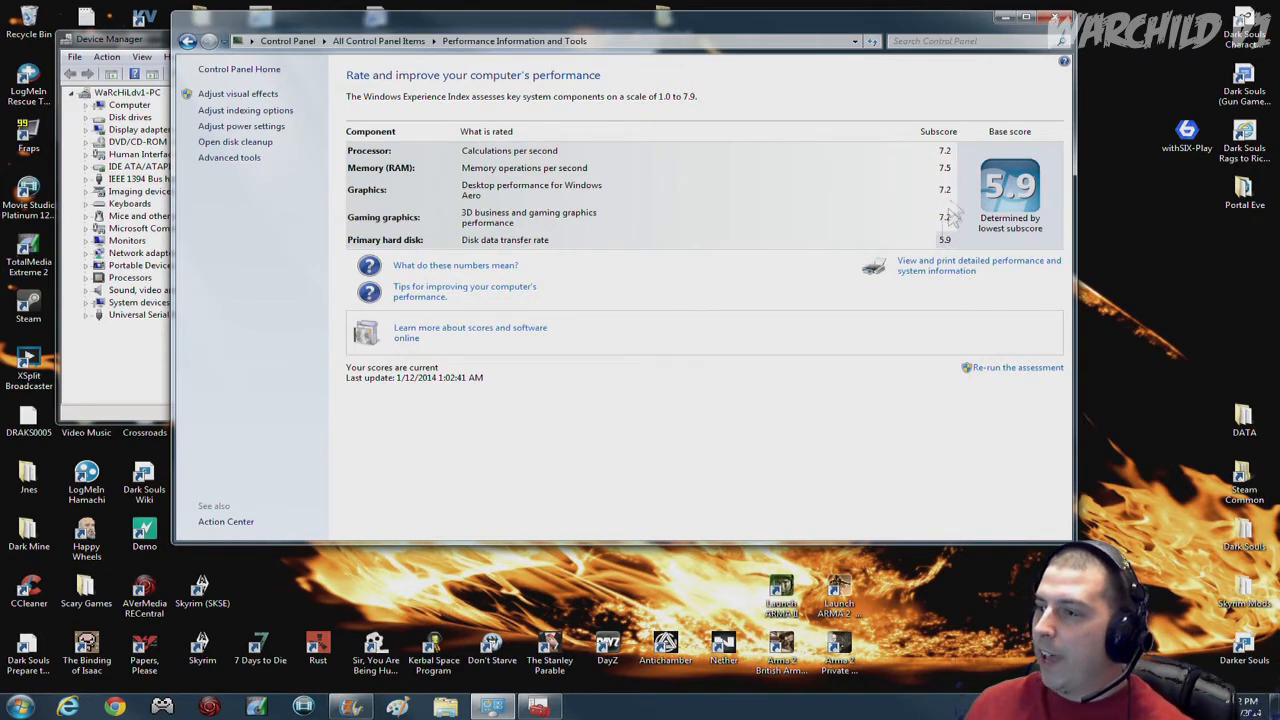
mouse_move(420, 192)
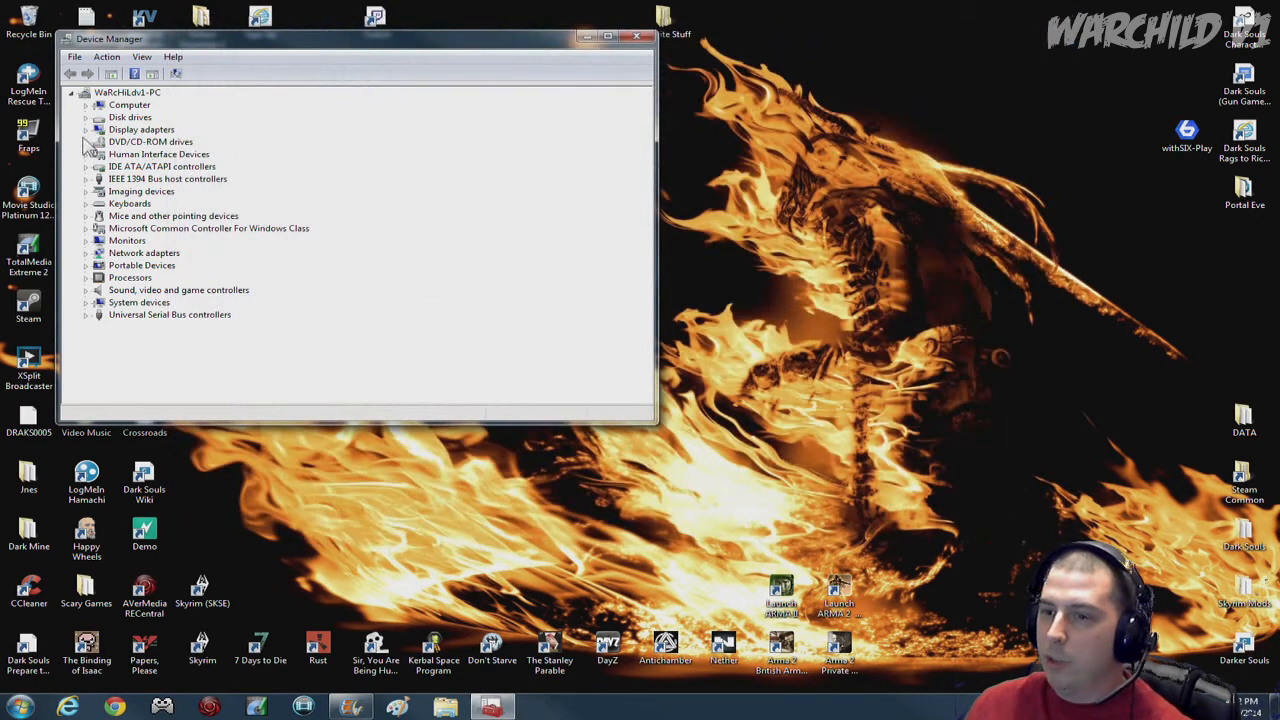
Step: Reveal the NVIDIA GeForce GTX 650 Ti under Display adapters, then close Device Manager
click(88, 128)
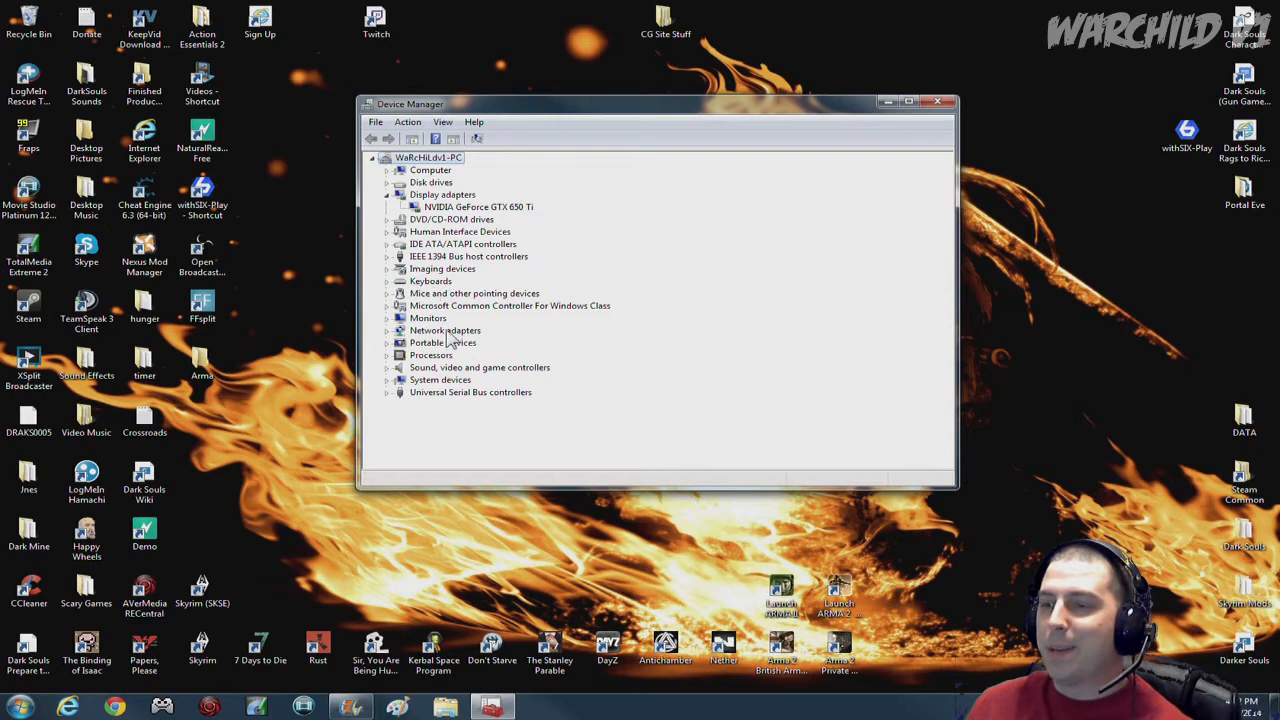
mouse_move(430, 316)
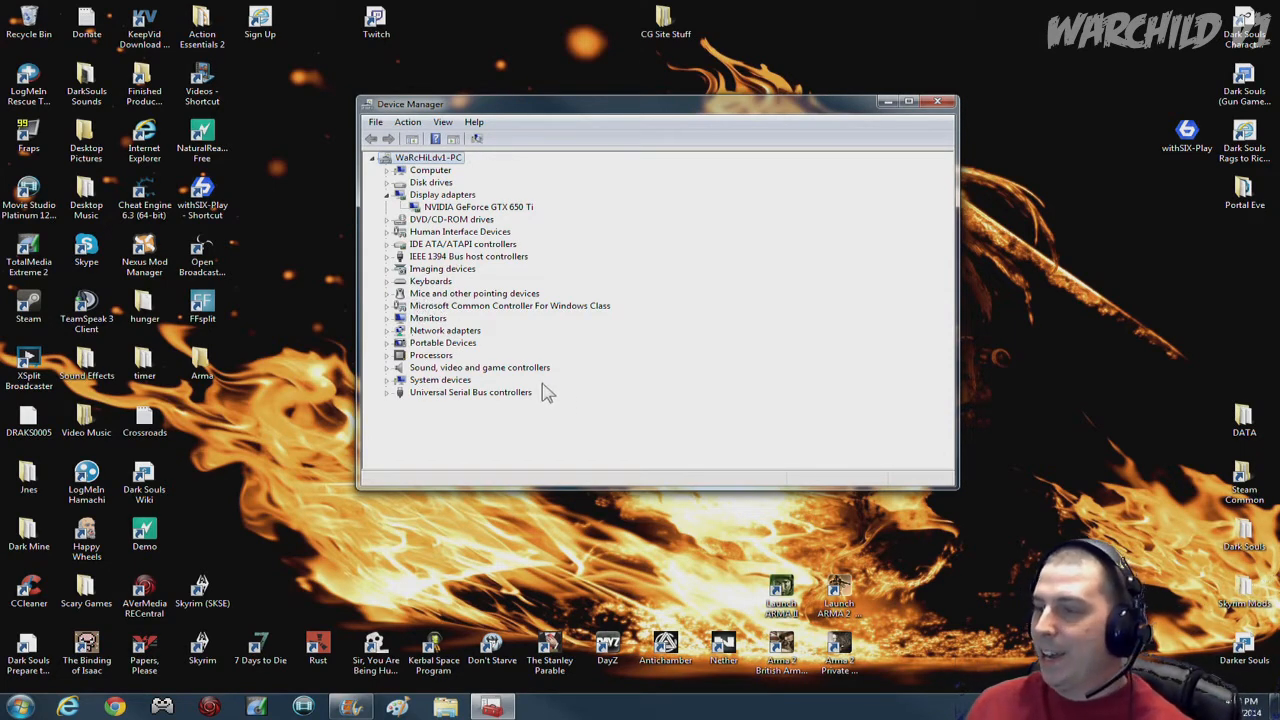
mouse_move(898, 436)
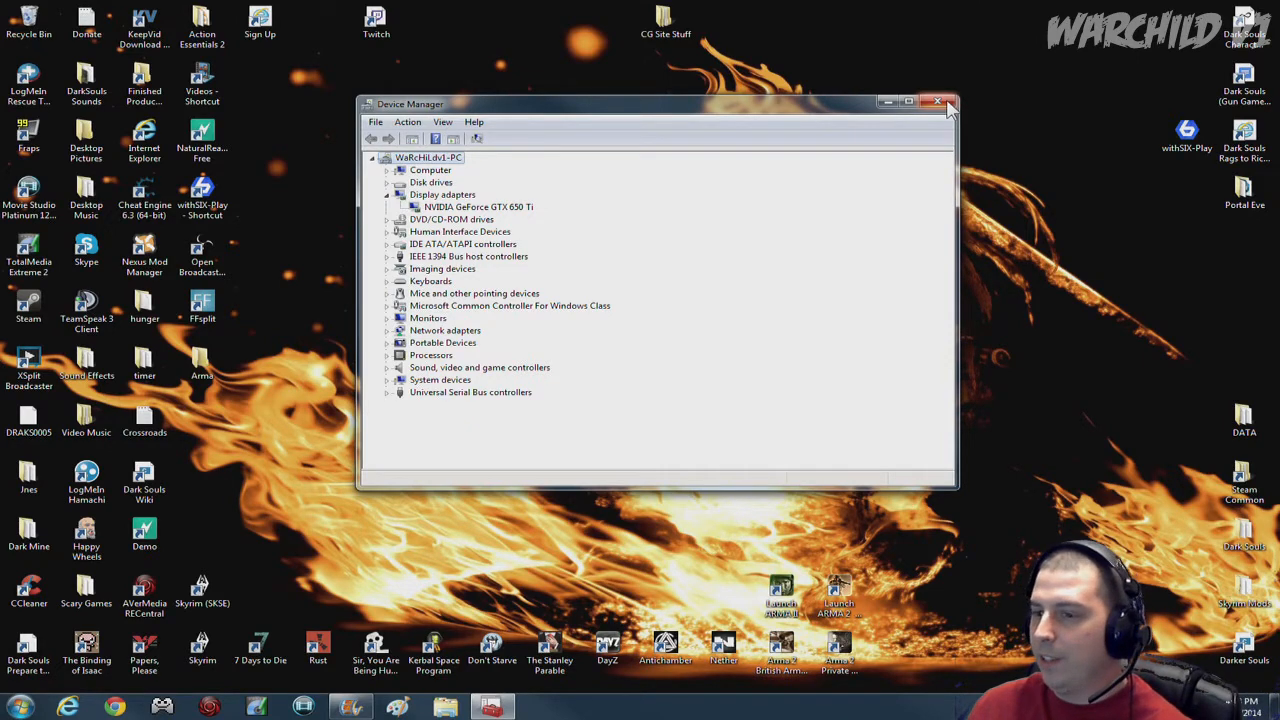
click(938, 100)
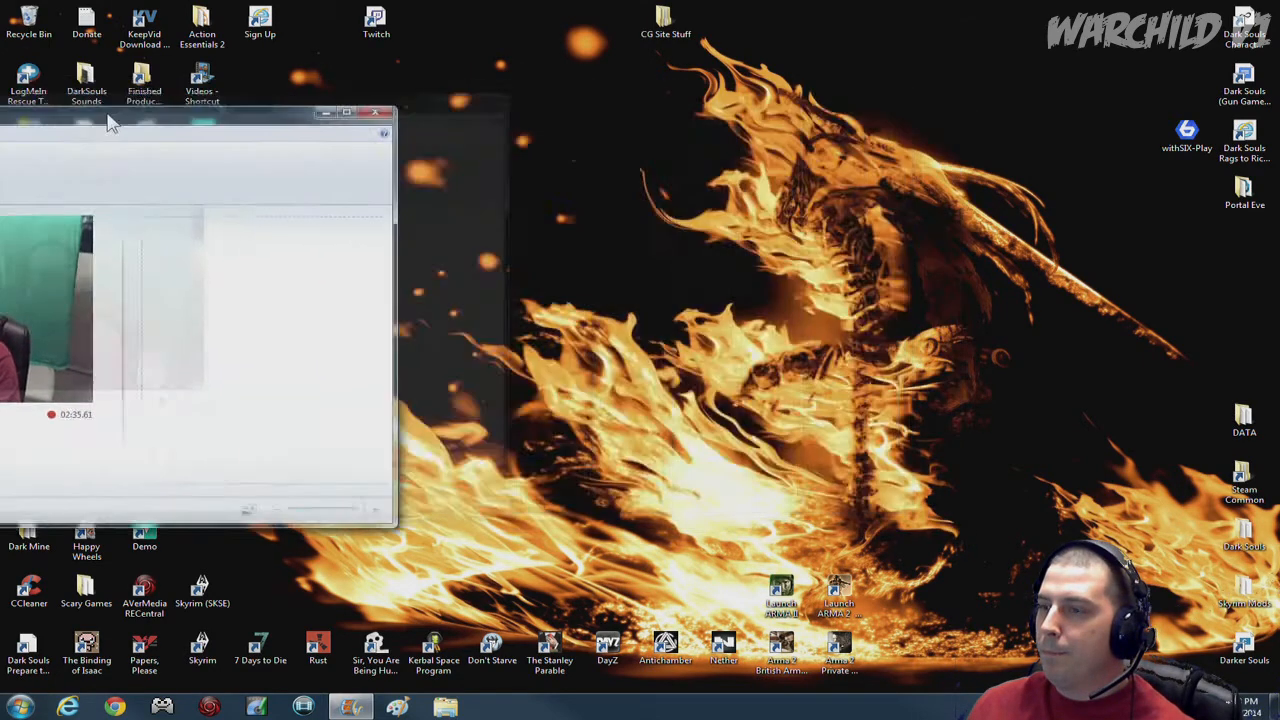
Step: Close Windows Movie Maker, returning to the desktop
click(376, 112)
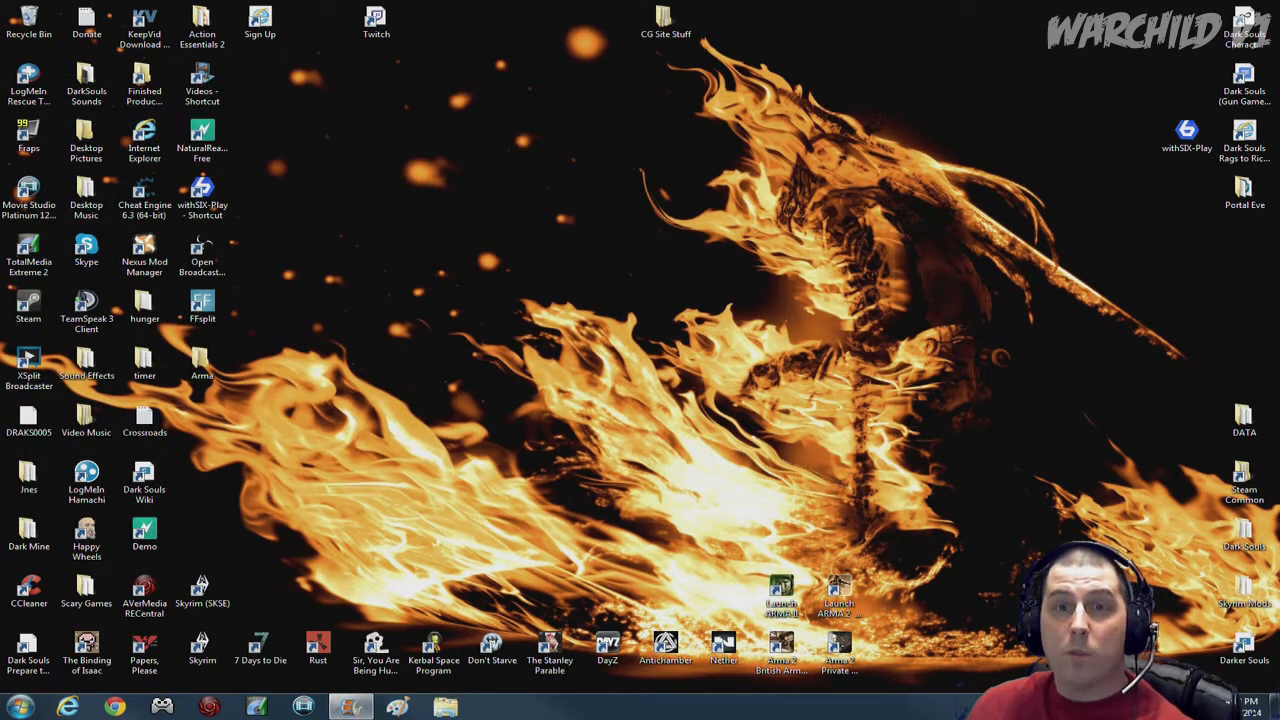
mouse_move(444, 610)
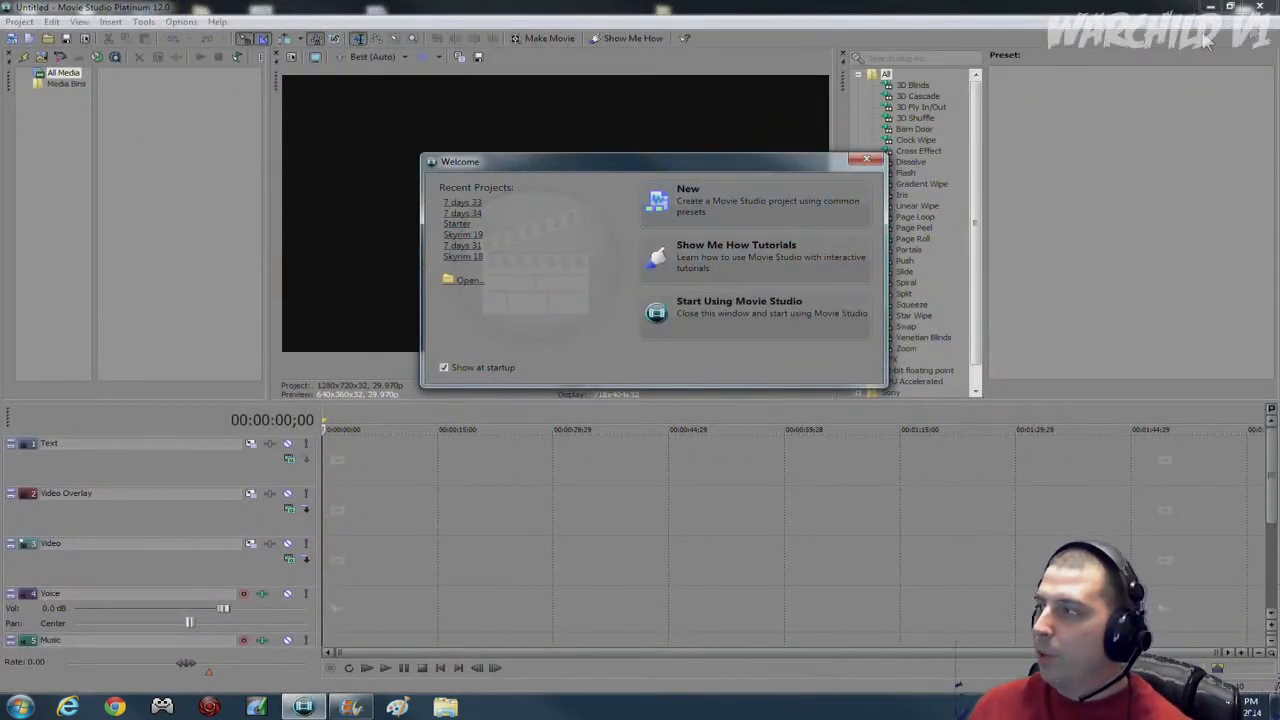
click(866, 160)
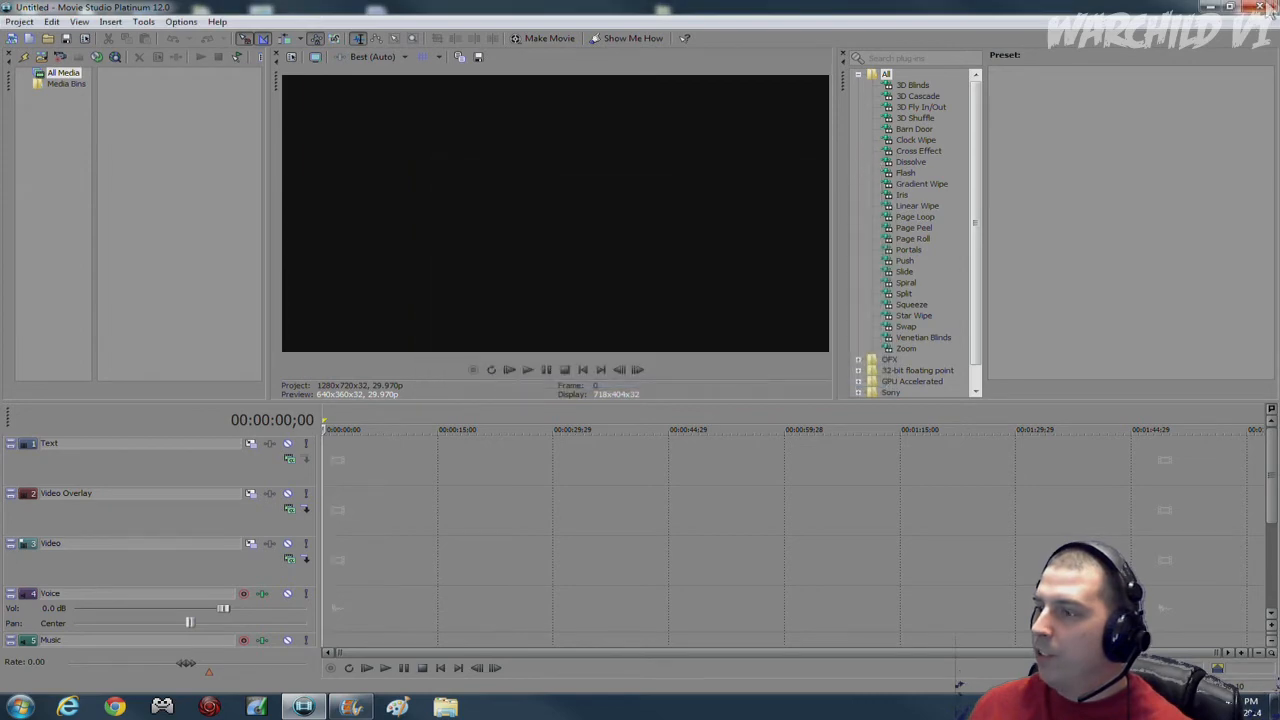
click(1260, 8)
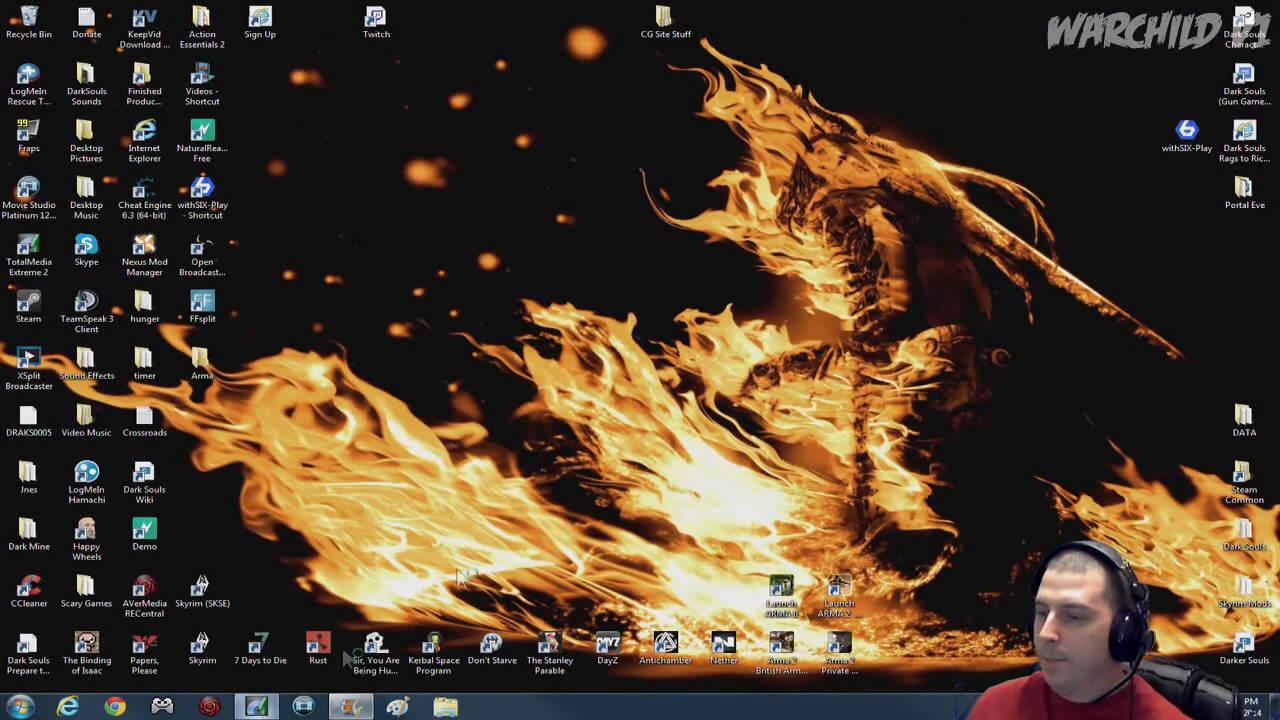
mouse_move(680, 430)
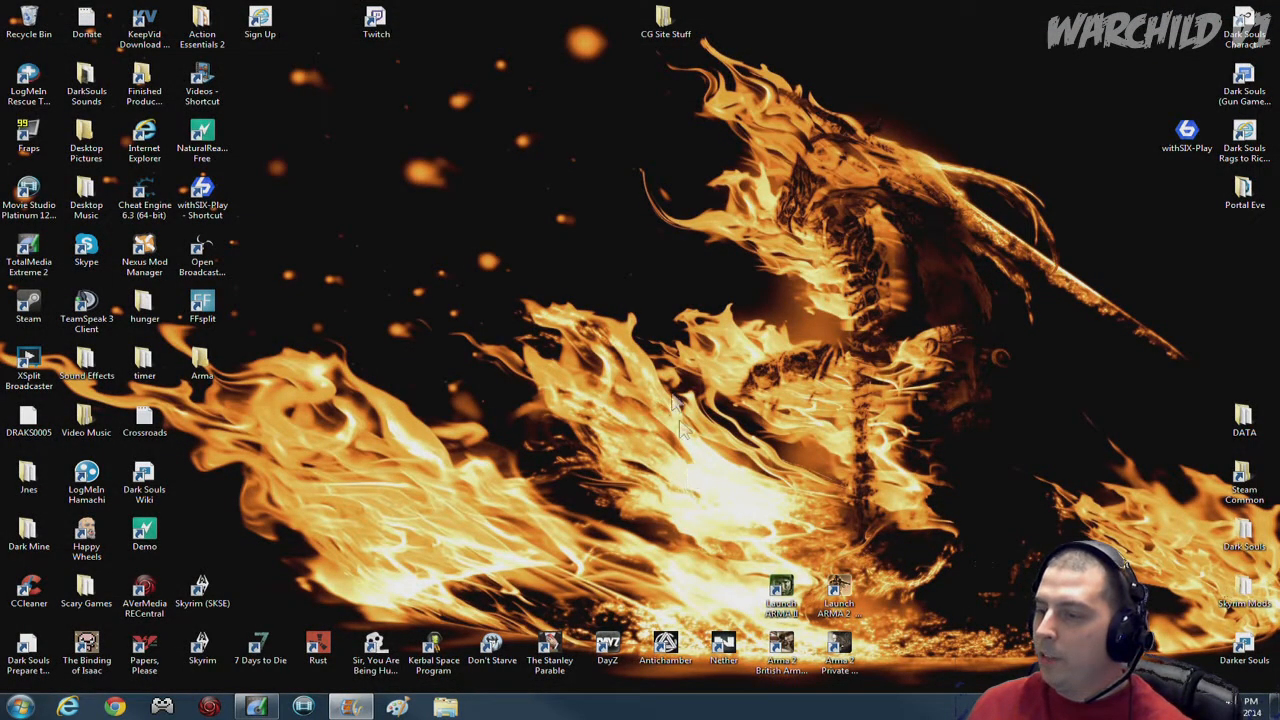
double_click(28, 244)
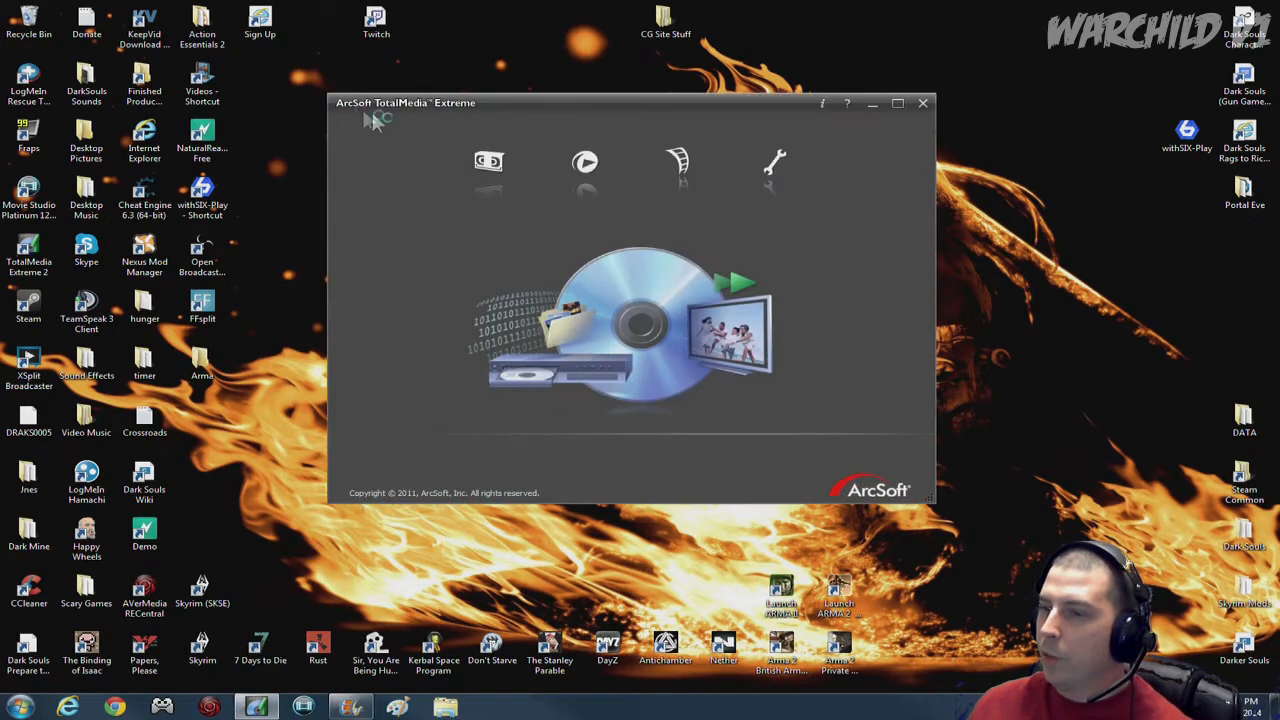
mouse_move(496, 112)
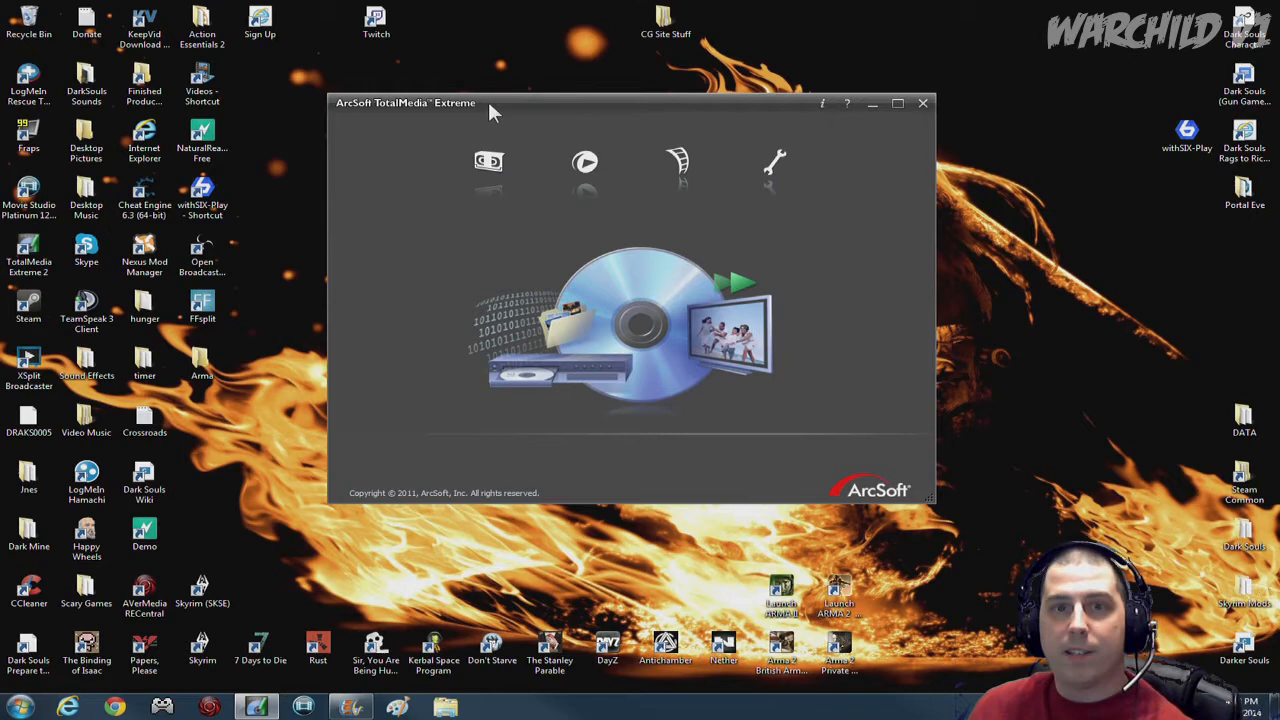
mouse_move(520, 150)
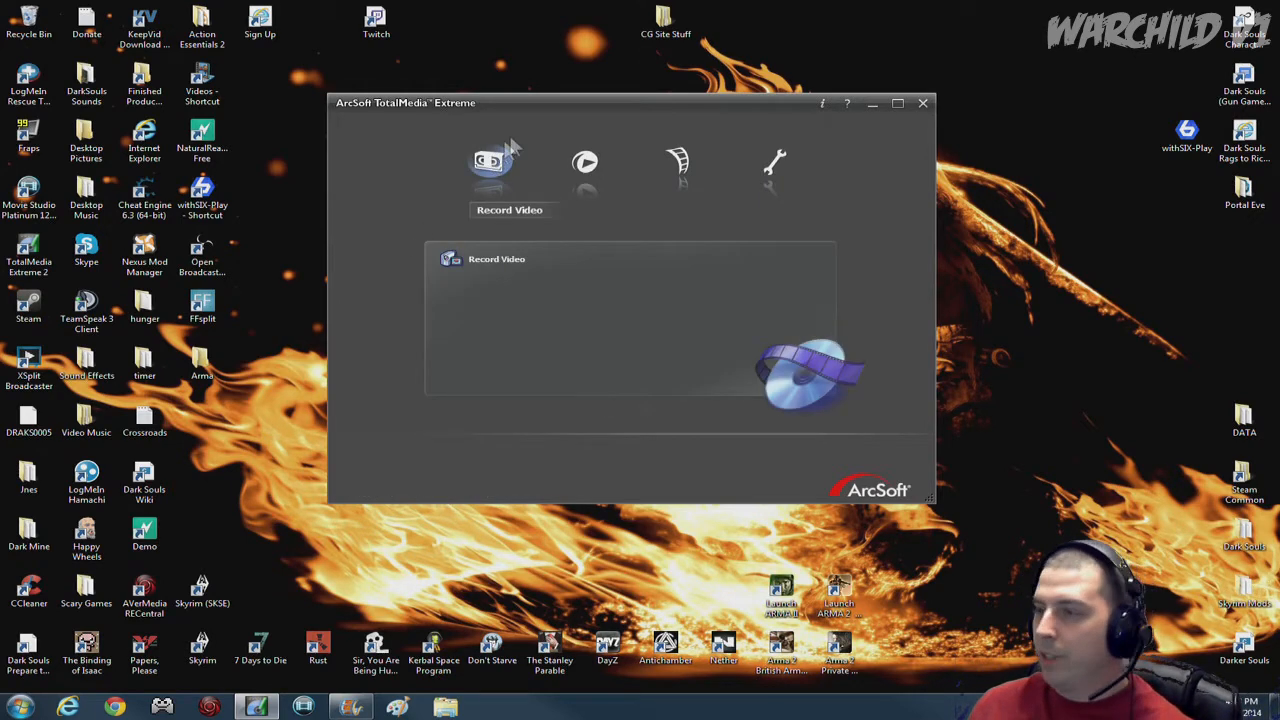
click(922, 104)
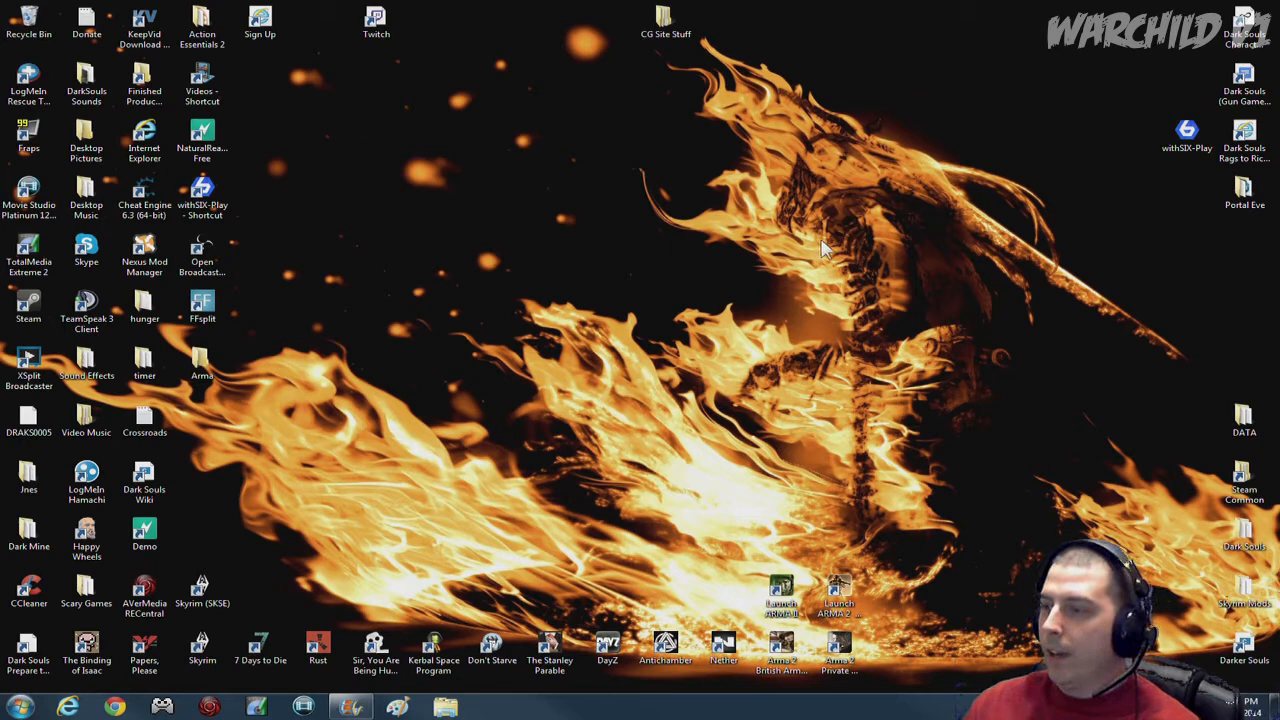
mouse_move(516, 370)
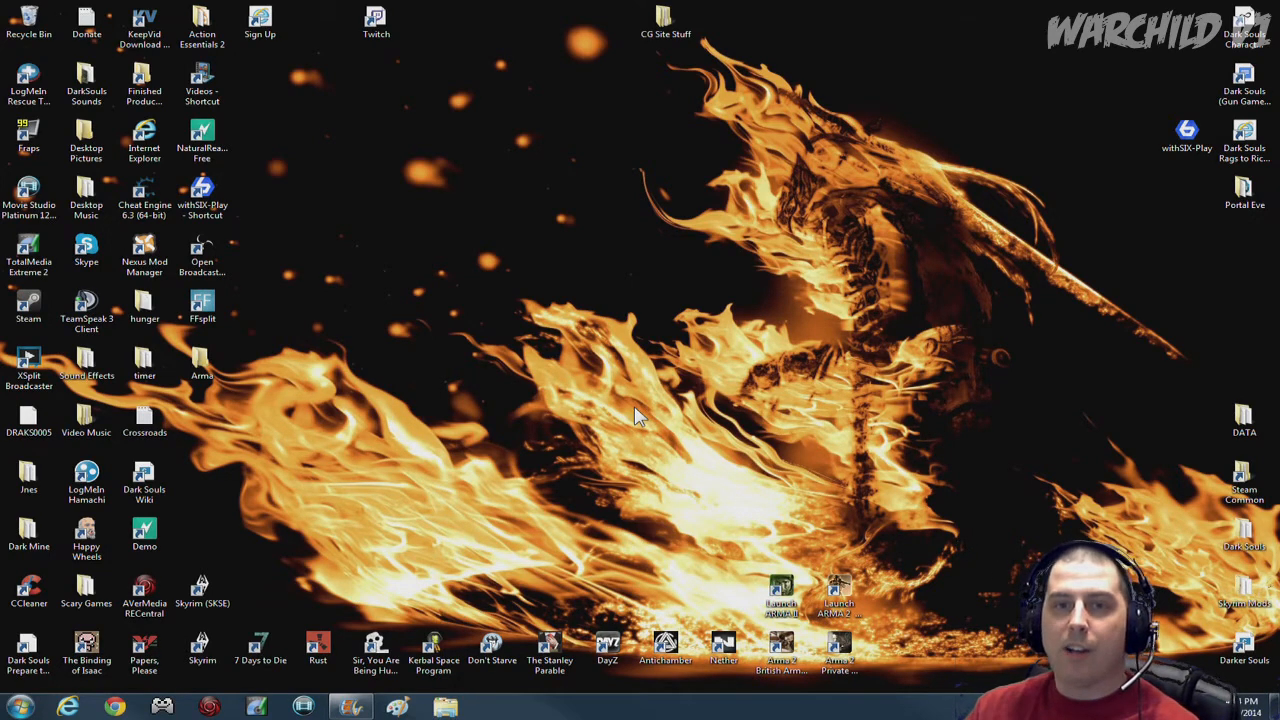
mouse_move(820, 258)
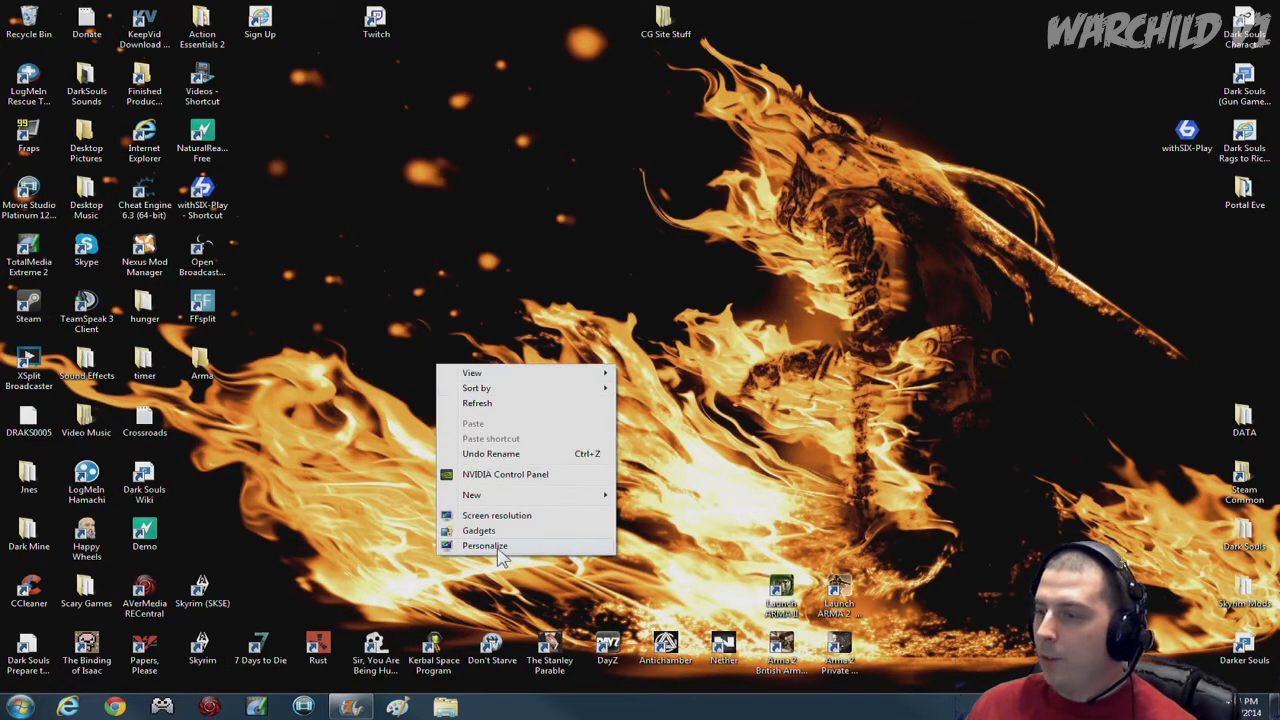
click(496, 516)
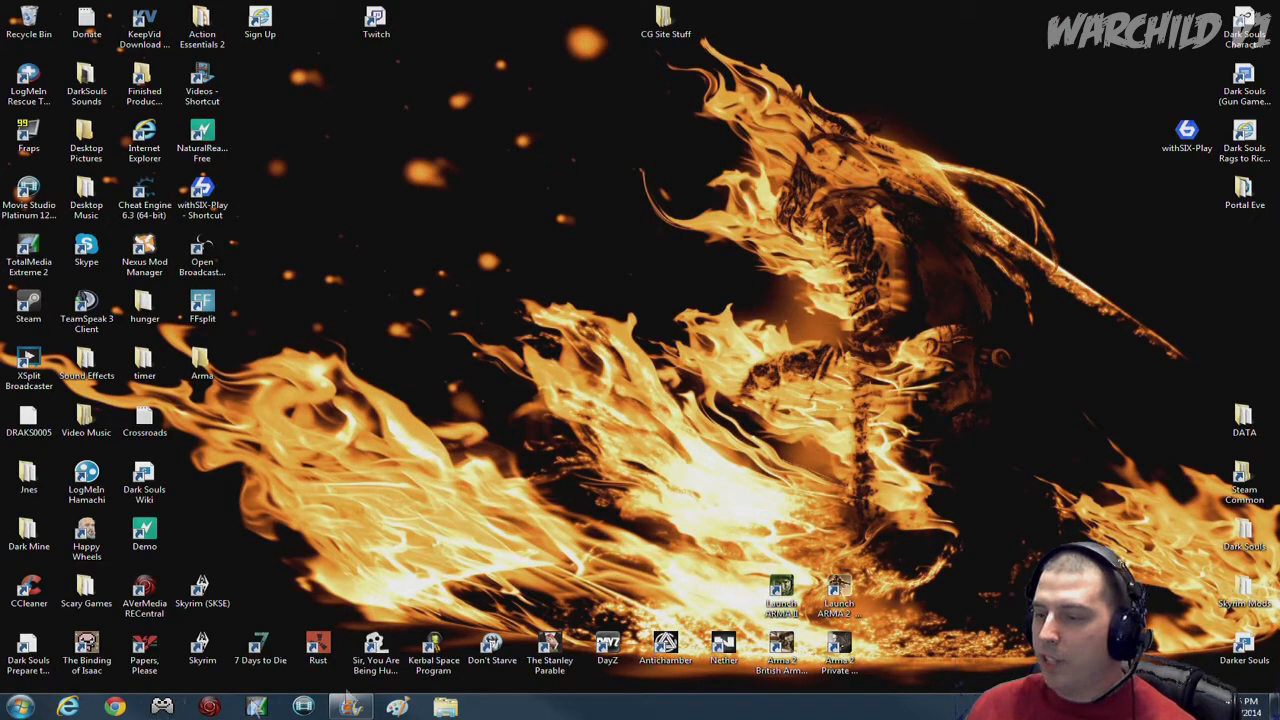
mouse_move(784, 500)
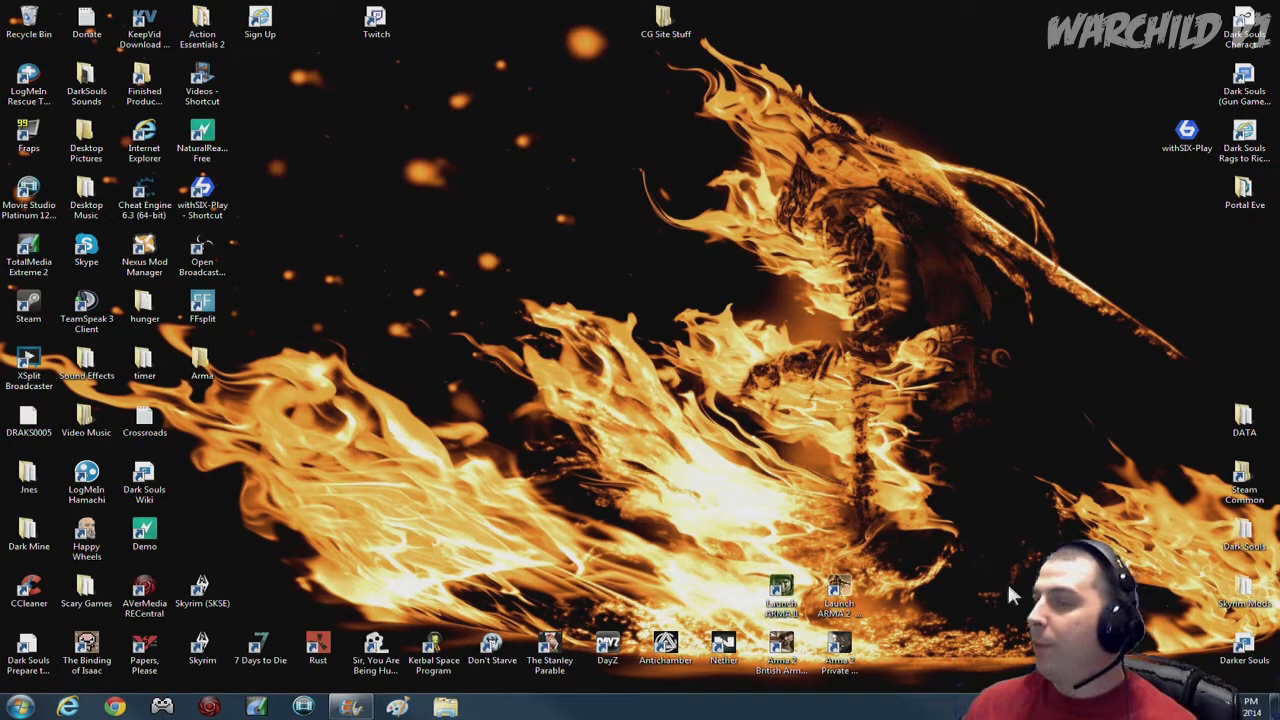
mouse_move(896, 680)
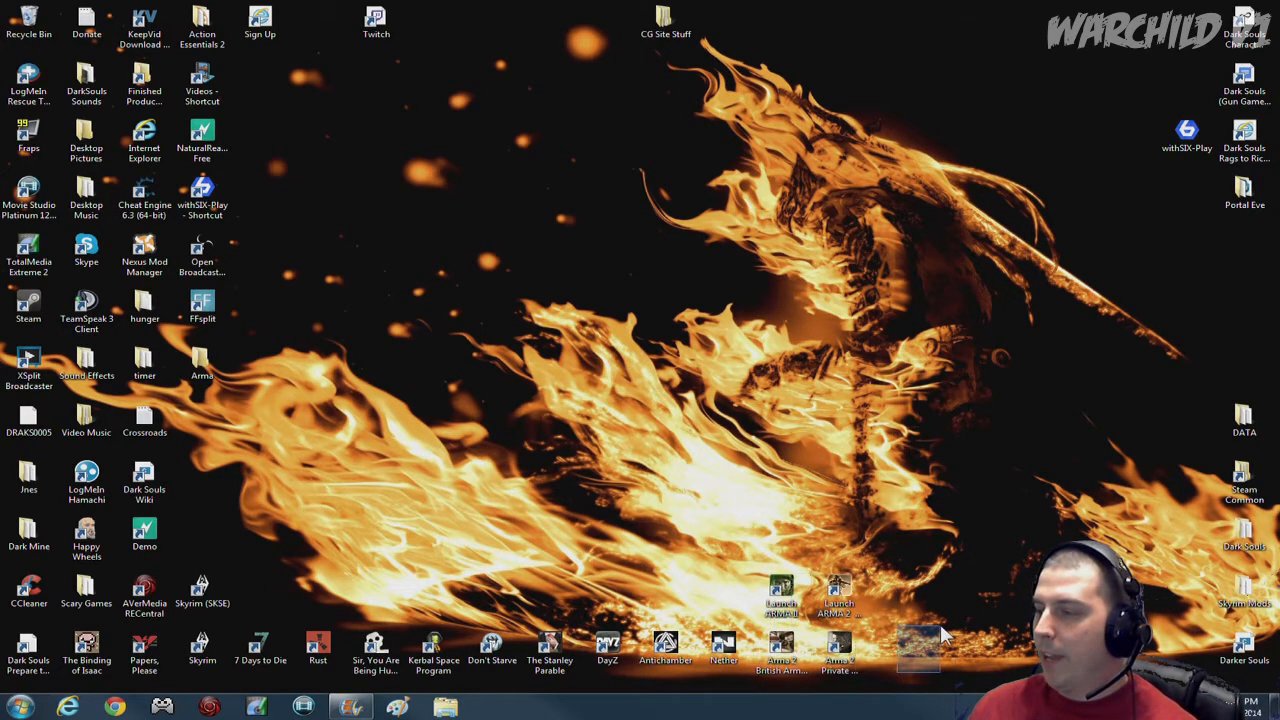
mouse_move(848, 474)
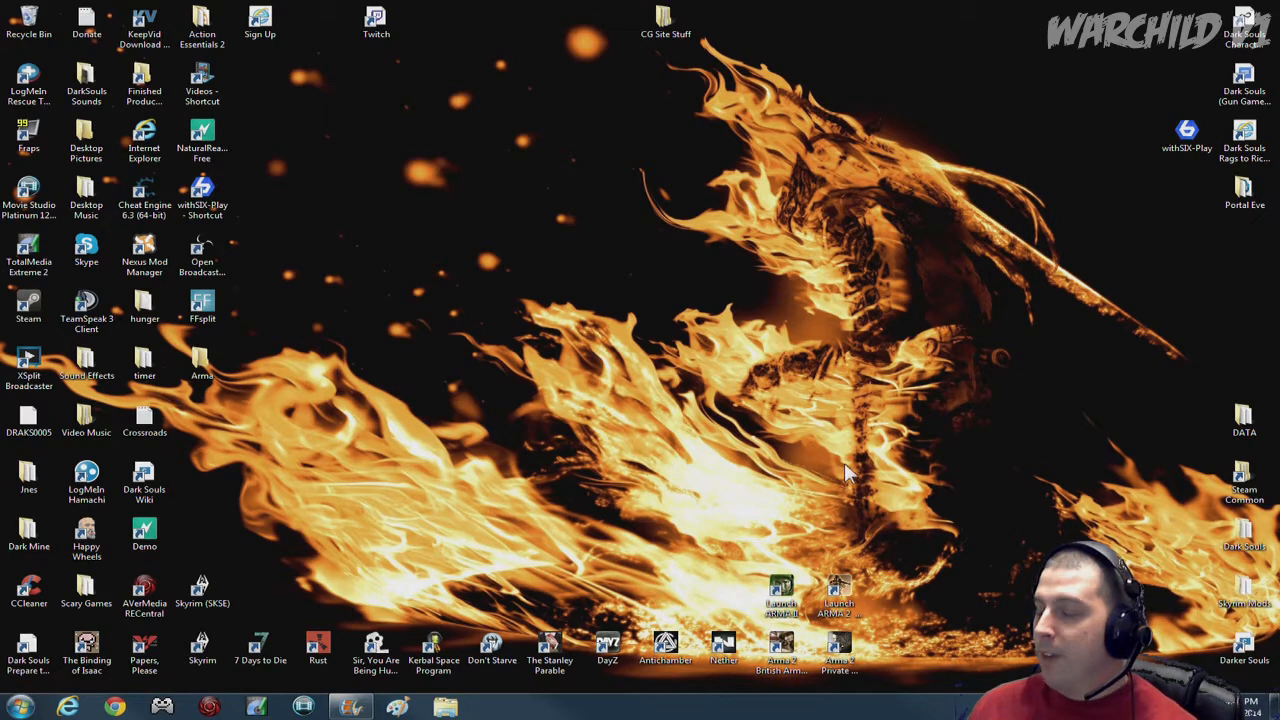
mouse_move(528, 600)
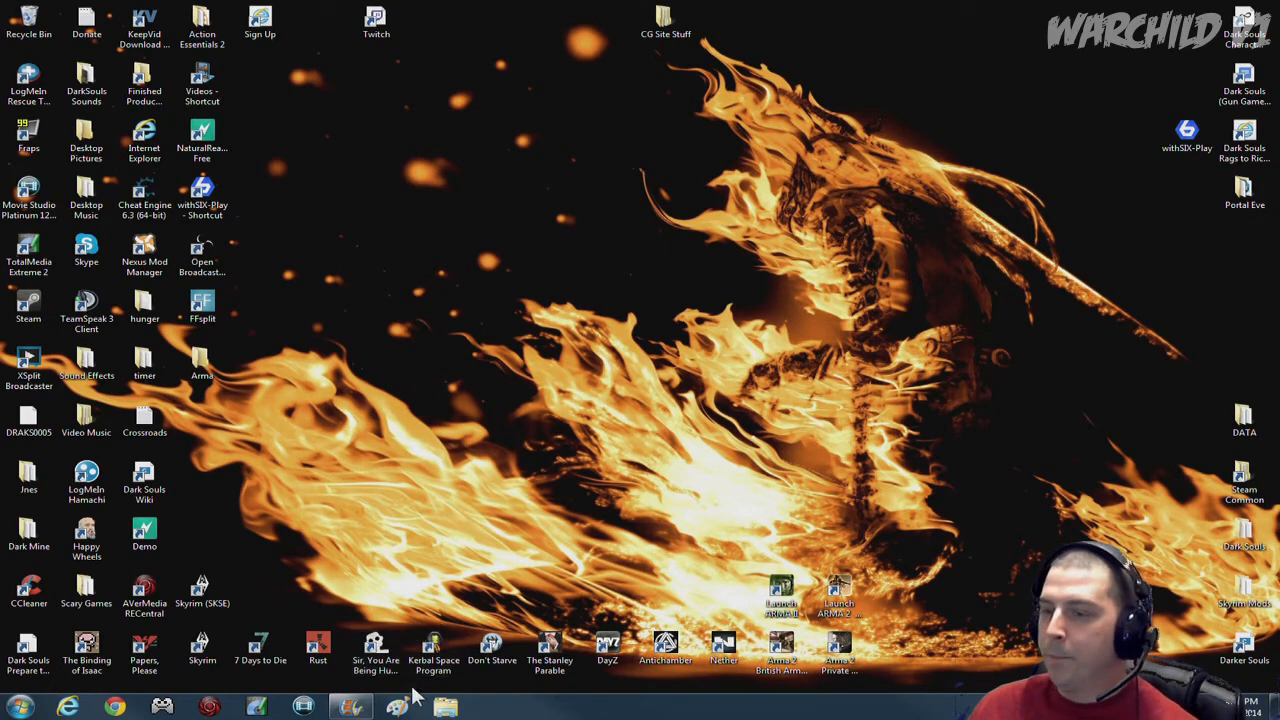
mouse_move(22, 588)
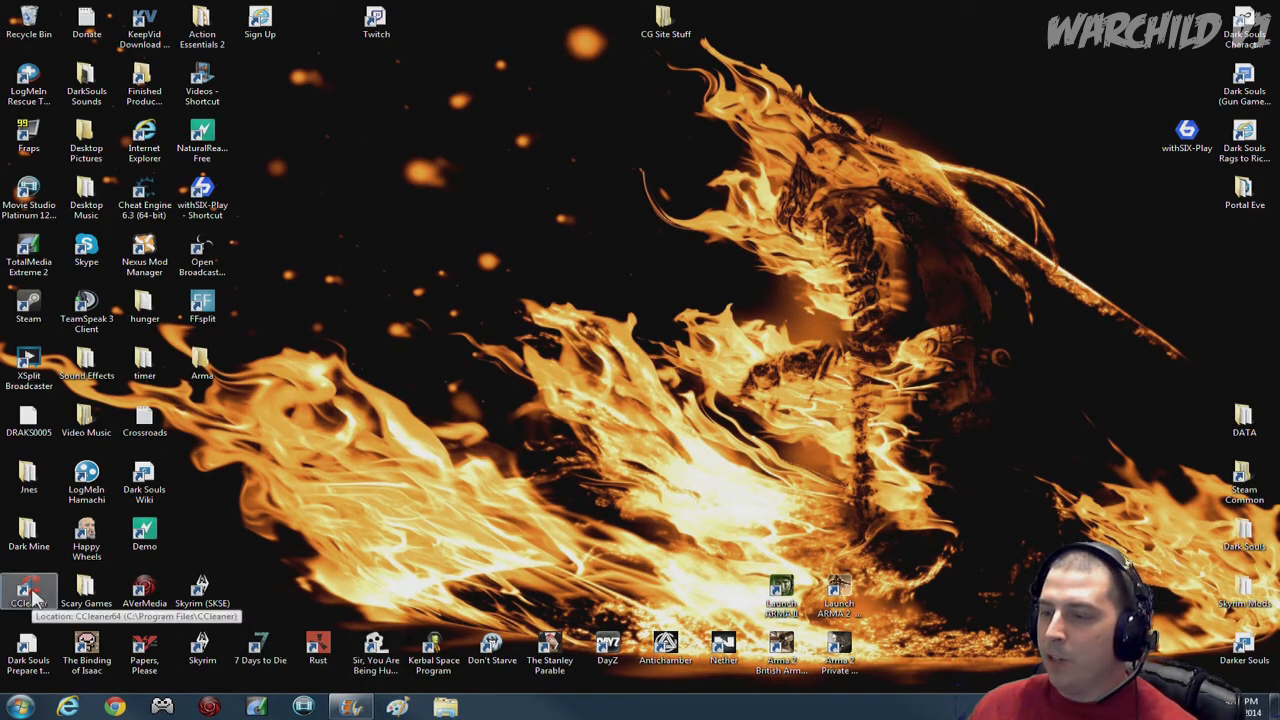
mouse_move(390, 222)
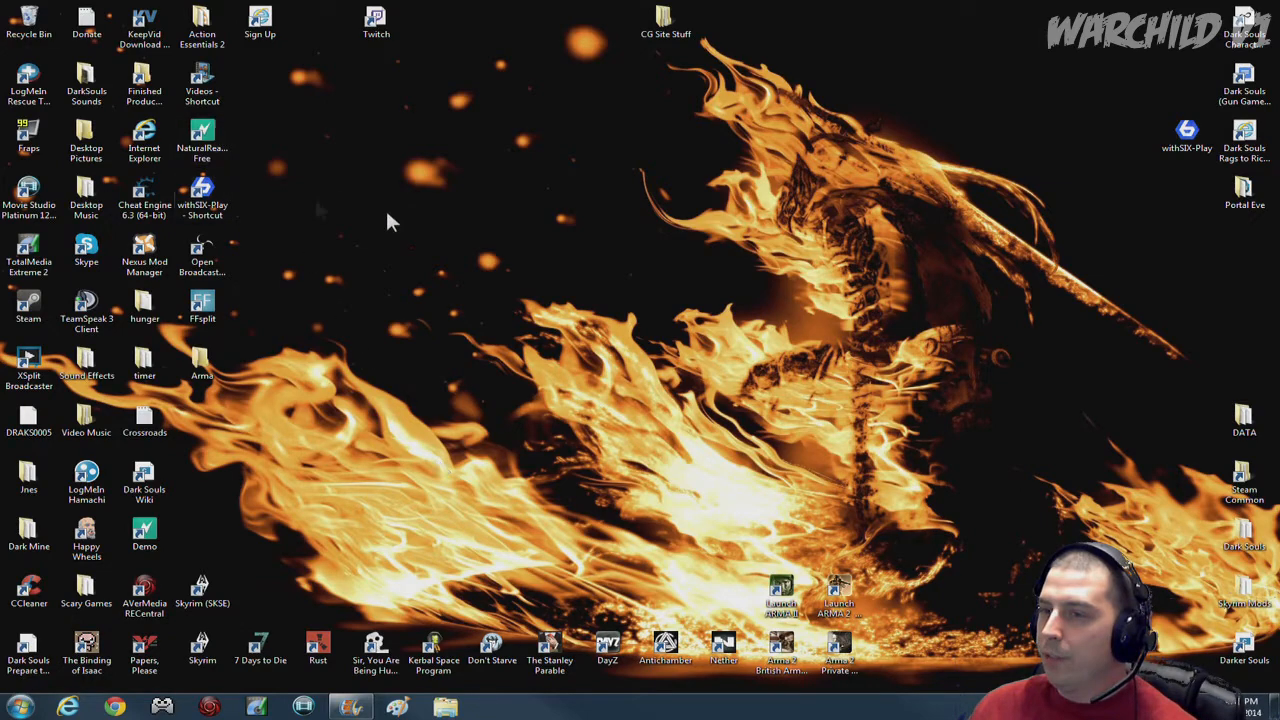
mouse_move(320, 422)
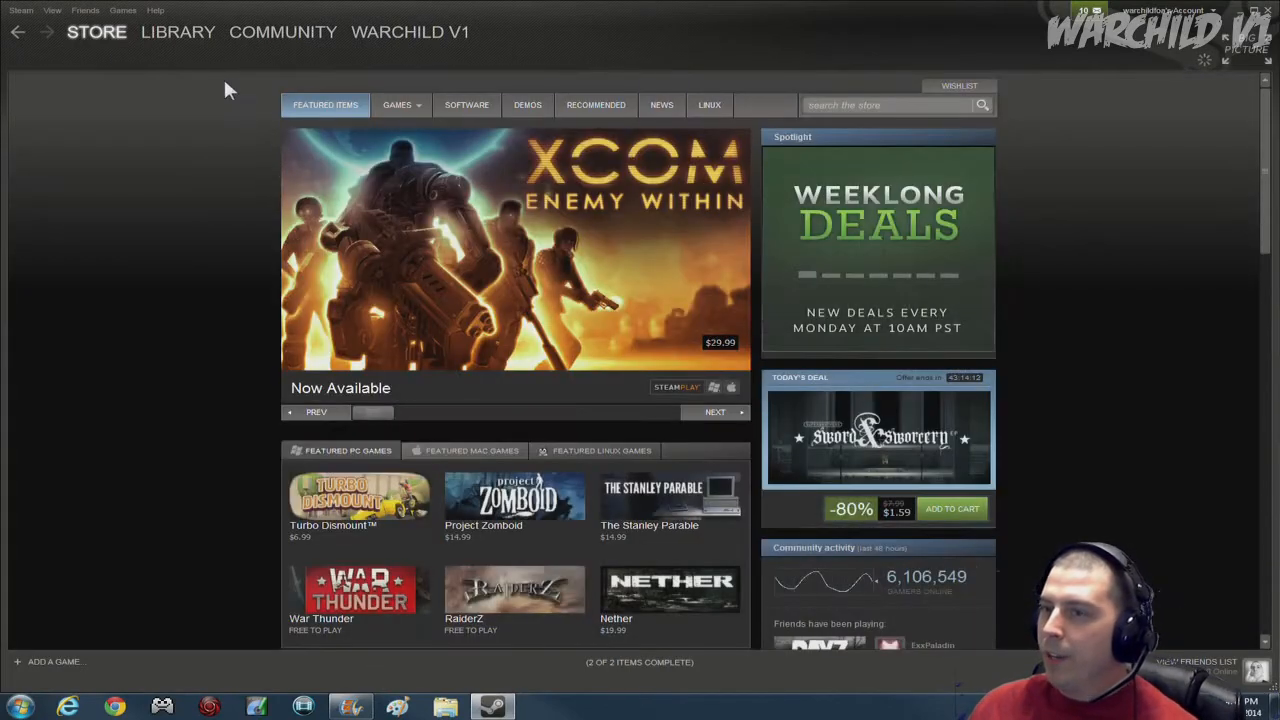
Step: Show All Games in the Steam library and browse the grid of titles like Skyrim and Portal
scroll(down, 3)
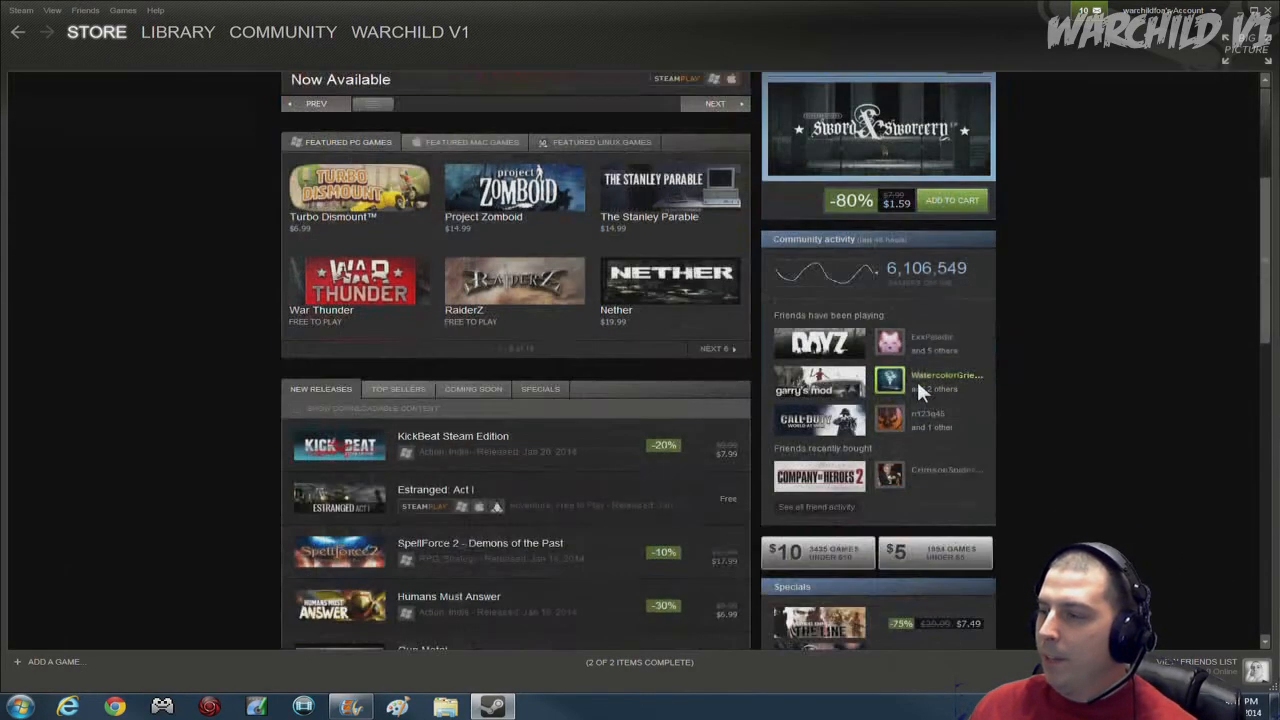
click(180, 32)
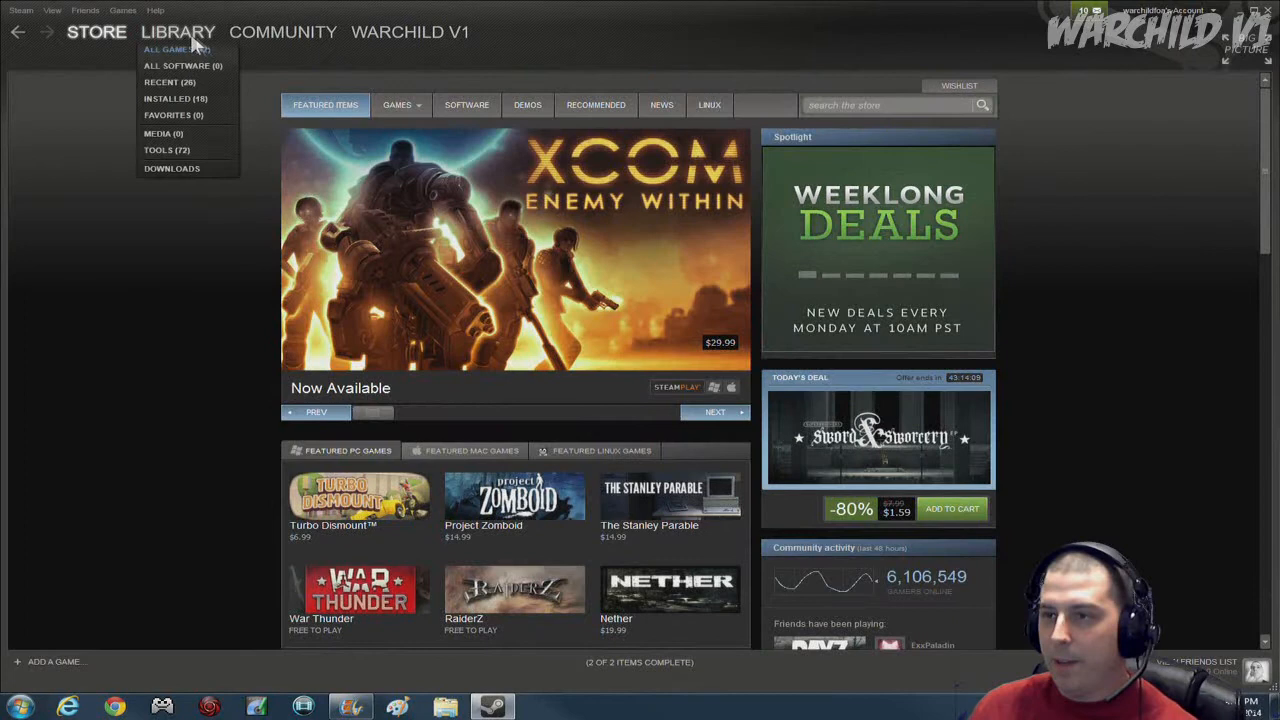
click(176, 50)
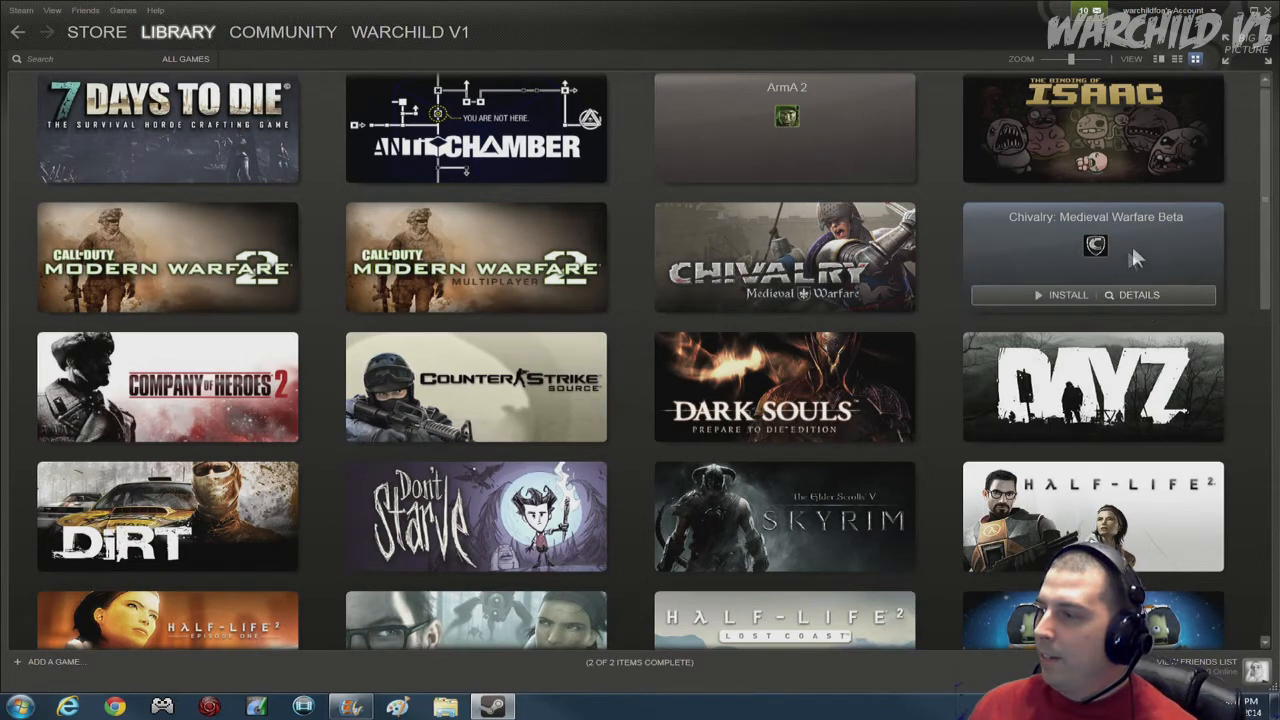
mouse_move(1048, 260)
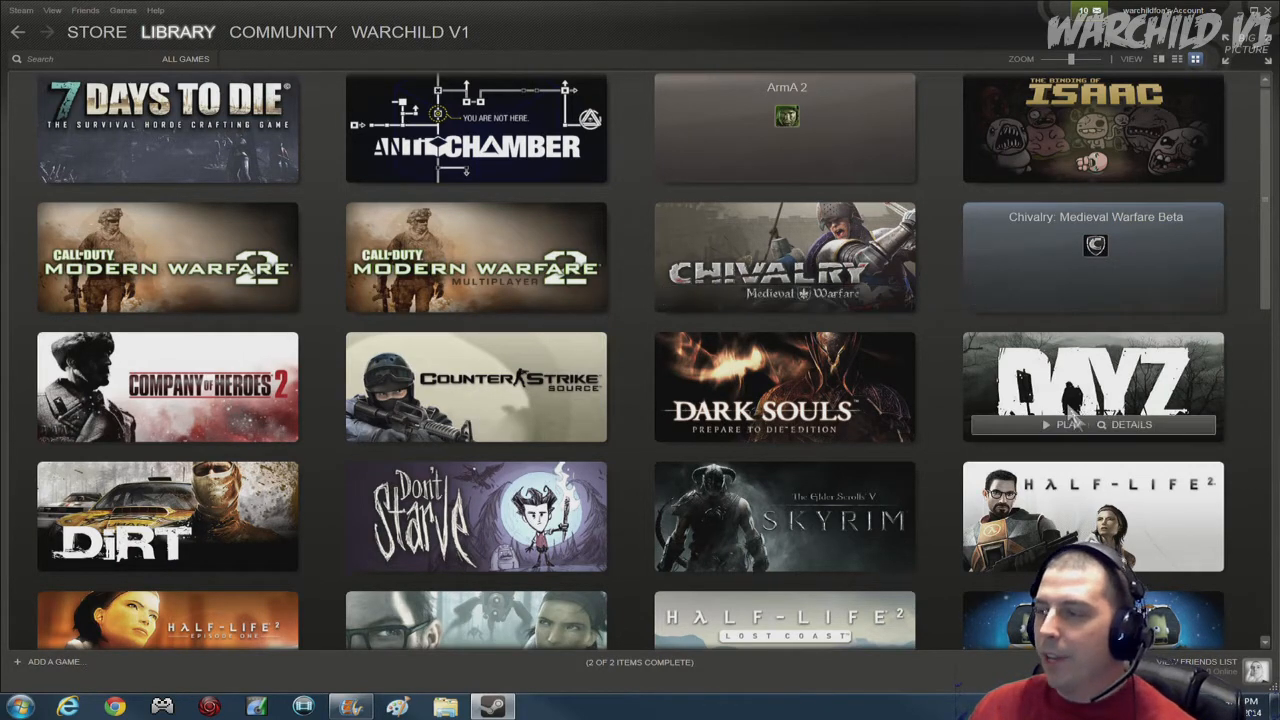
mouse_move(1270, 204)
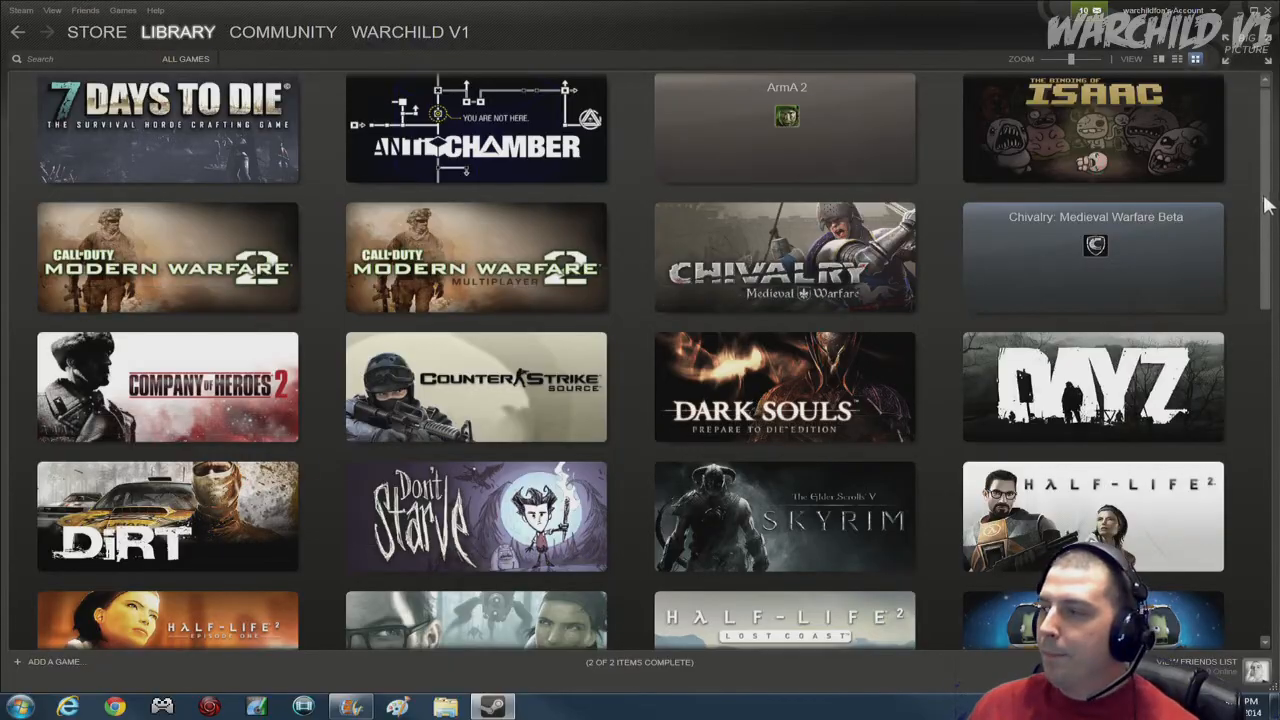
scroll(down, 3)
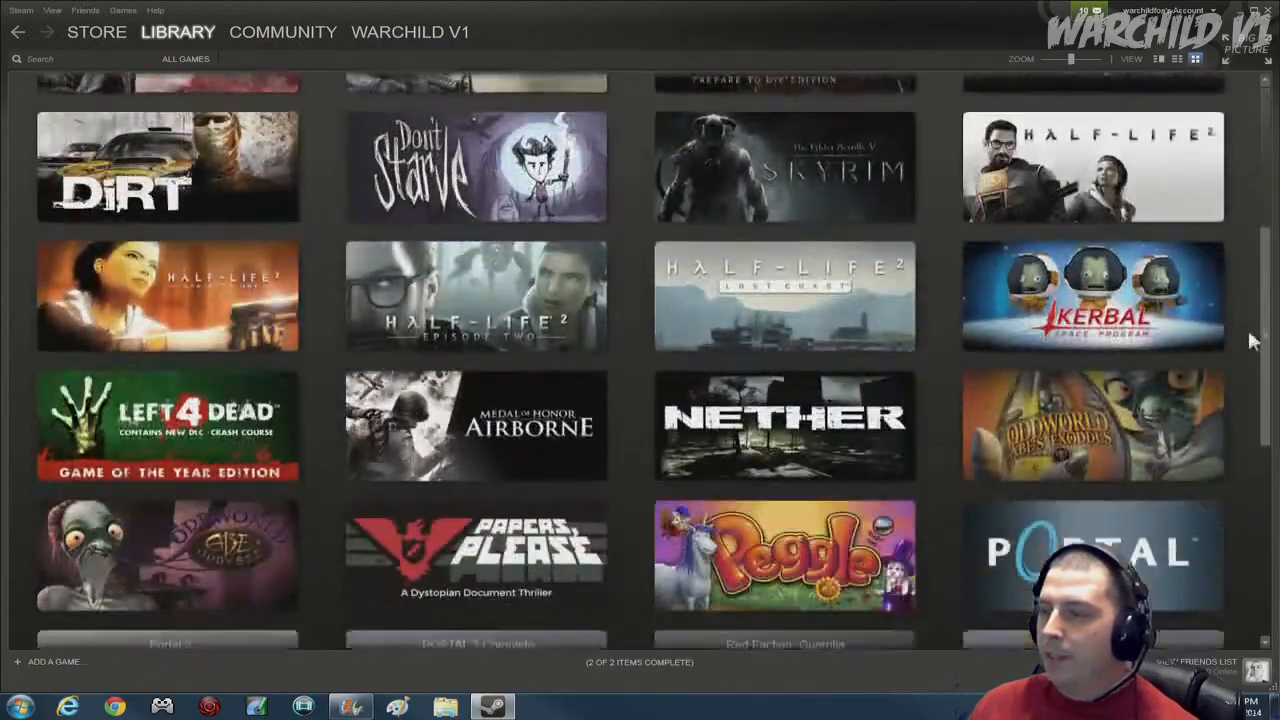
scroll(down, 3)
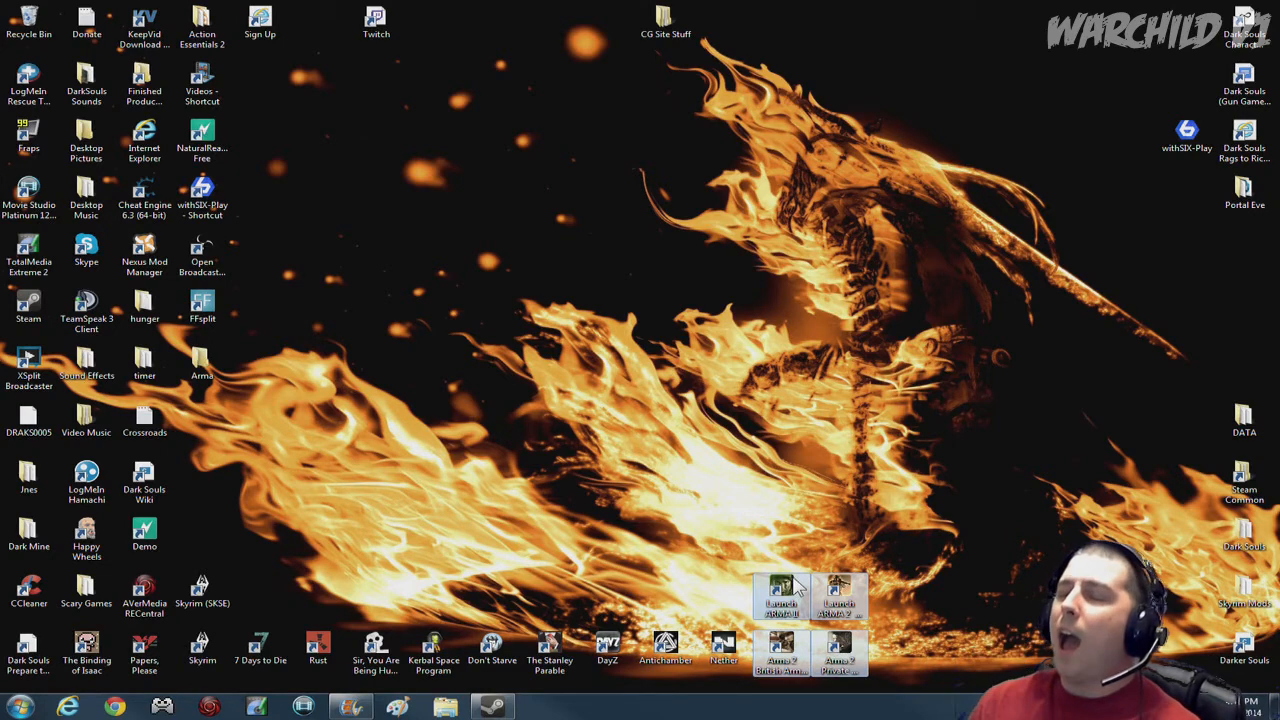
mouse_move(750, 344)
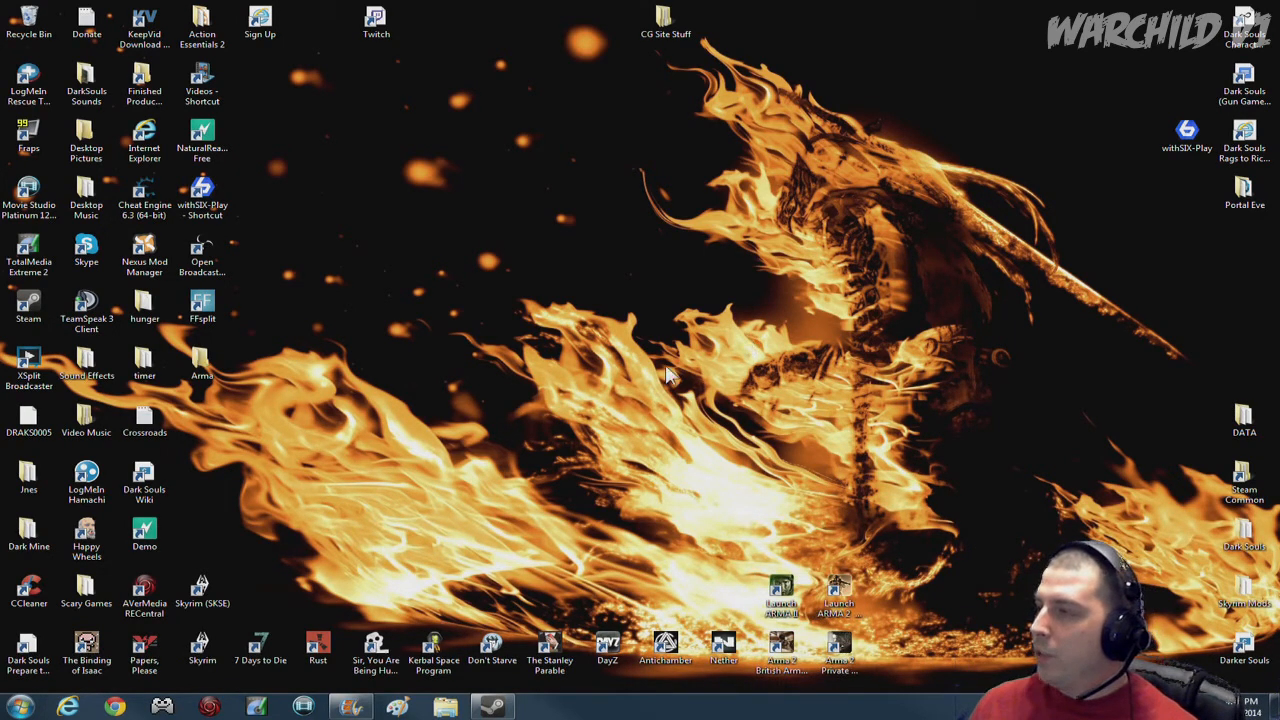
mouse_move(642, 360)
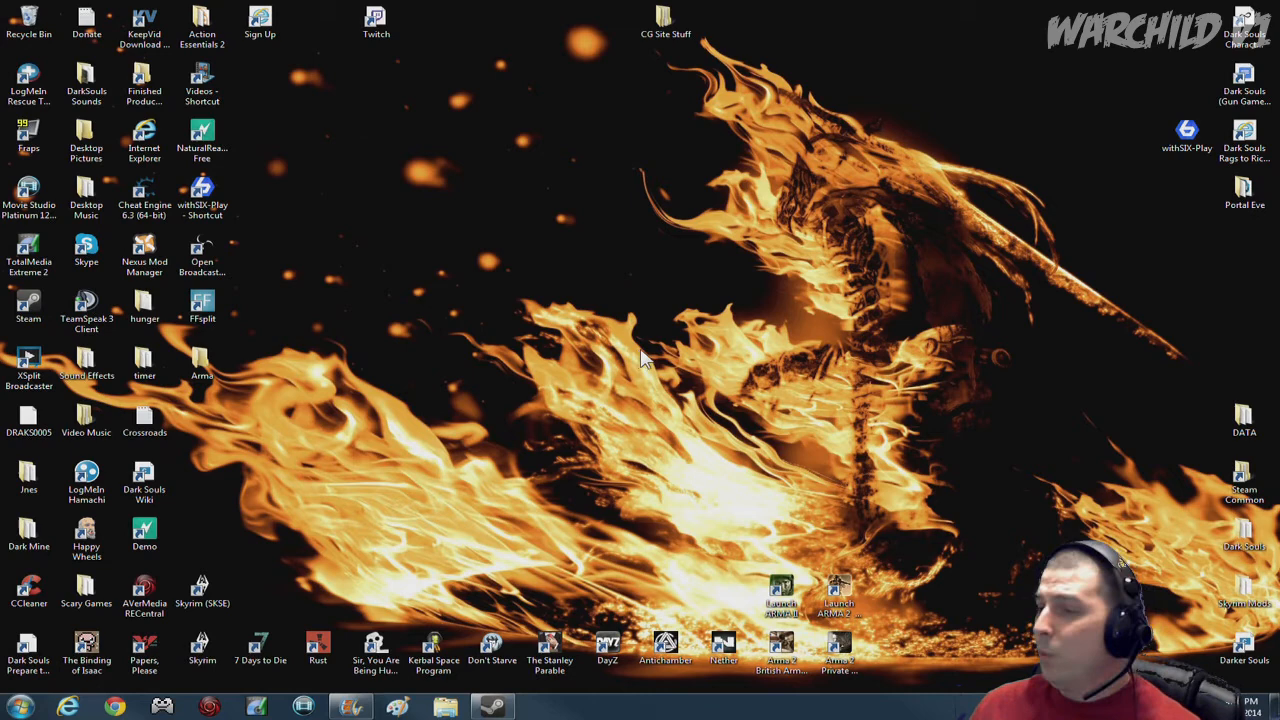
mouse_move(984, 322)
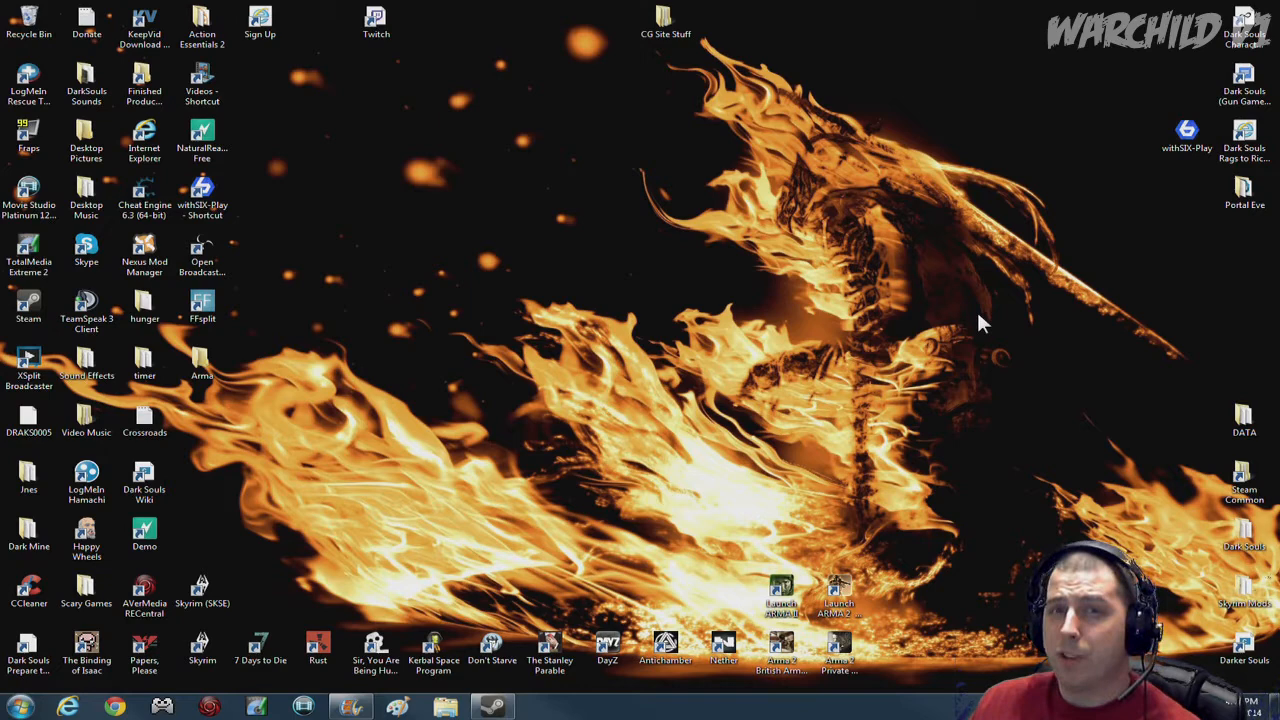
mouse_move(930, 168)
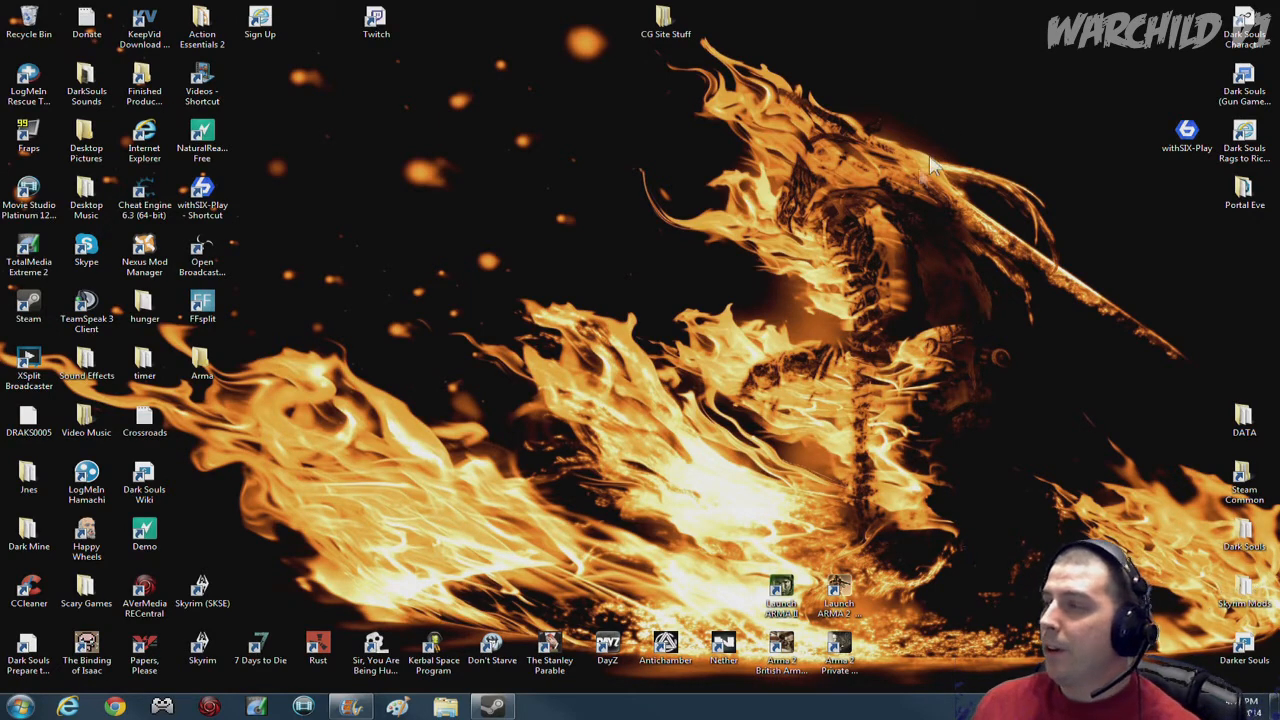
mouse_move(330, 396)
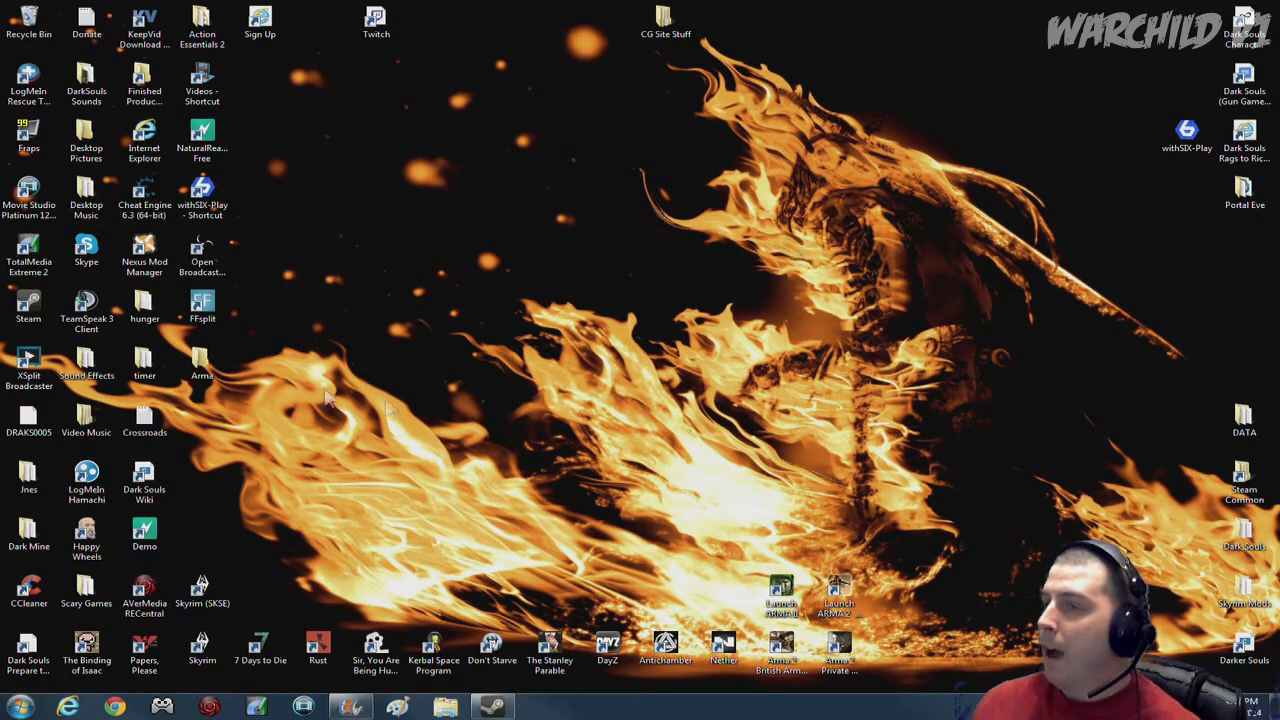